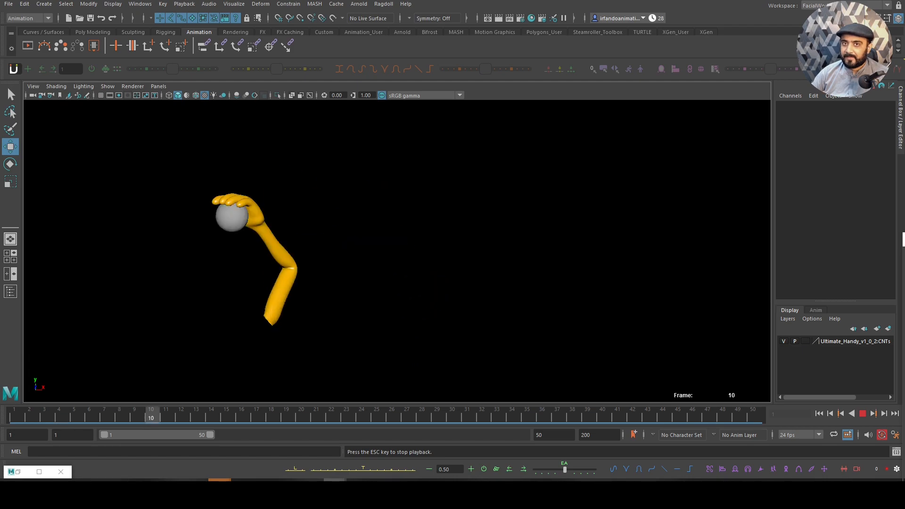
- Halt the running arm-and-ball playback before starting a new empty scene
left_click(9, 4)
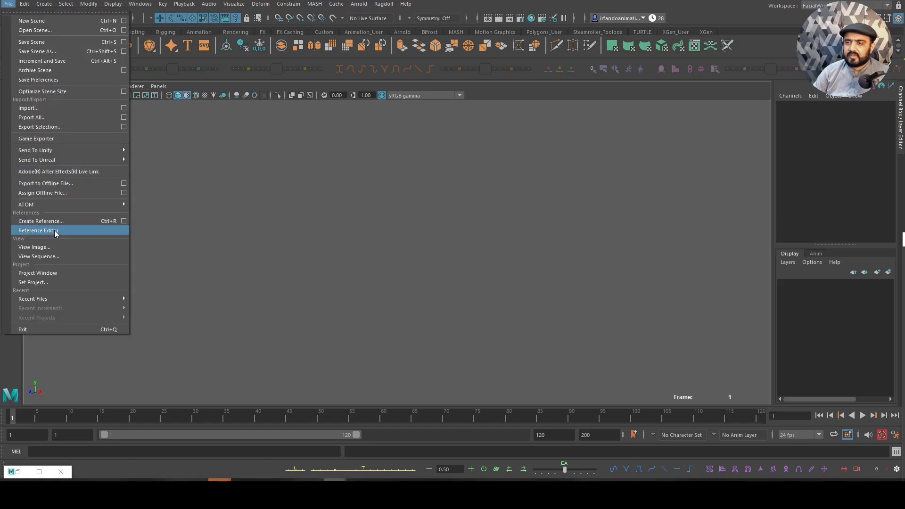
- Reference Ultimate_Handy_v1.0.2.ma via the Reference Editor, dismissing the mental ray warning
left_click(38, 230)
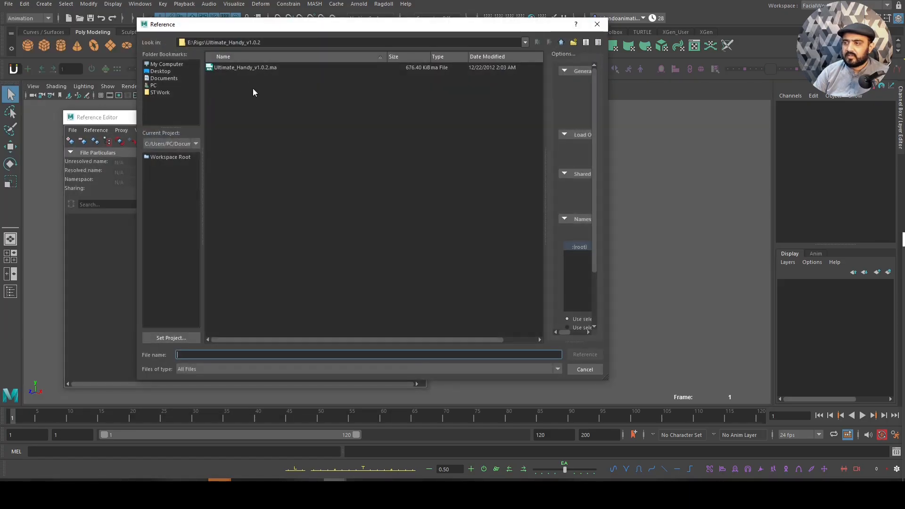
left_click(584, 354)
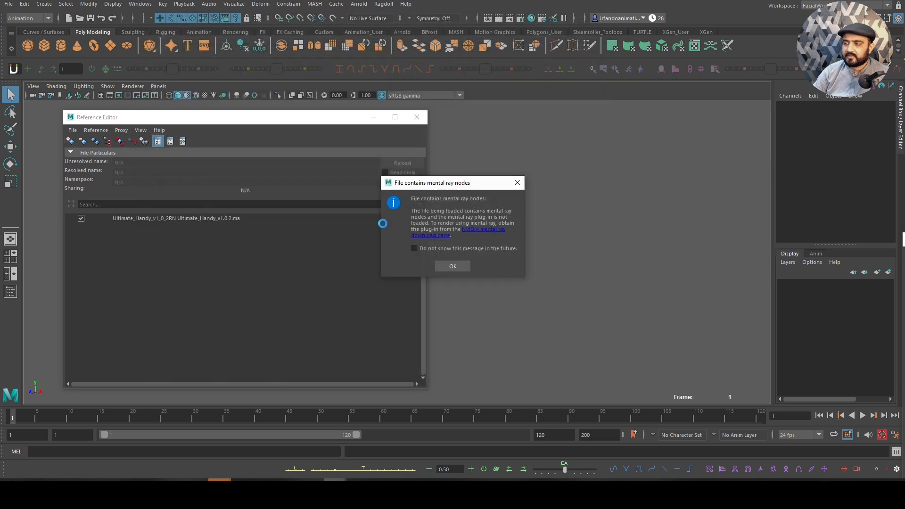
left_click(452, 266)
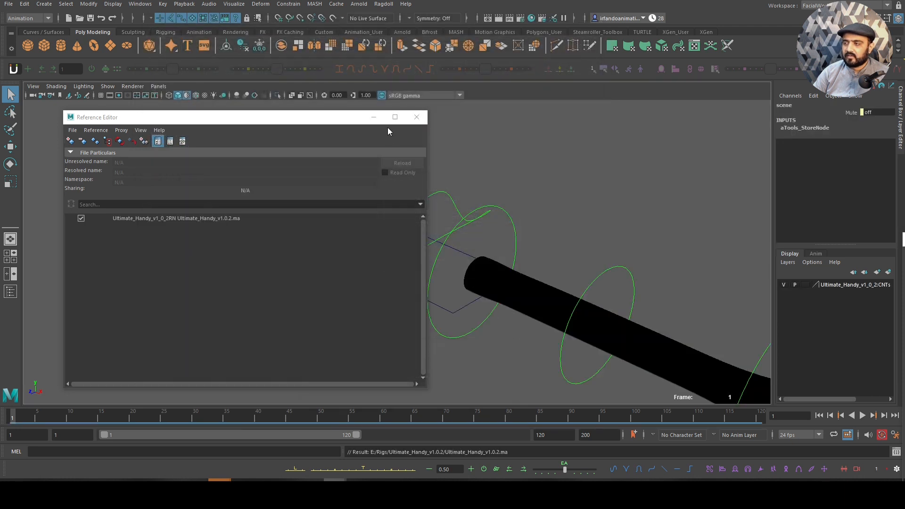
left_click(82, 86)
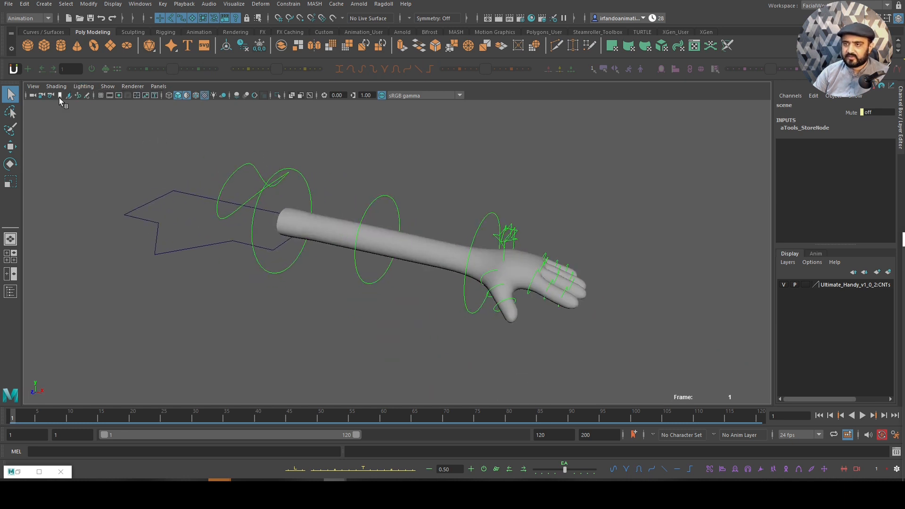
- Disable Use Default Material so the rig shows orange, and set the elbow control to Gimbal rotation
left_click(55, 86)
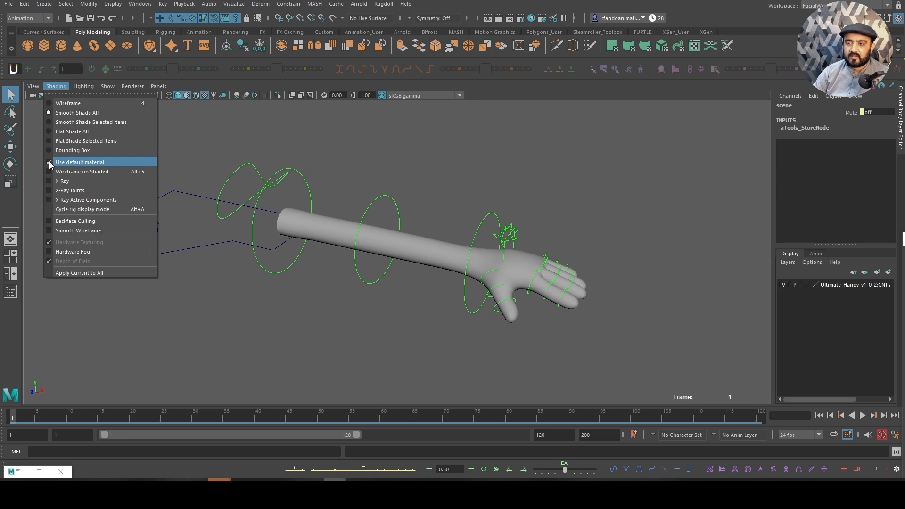
left_click(79, 161)
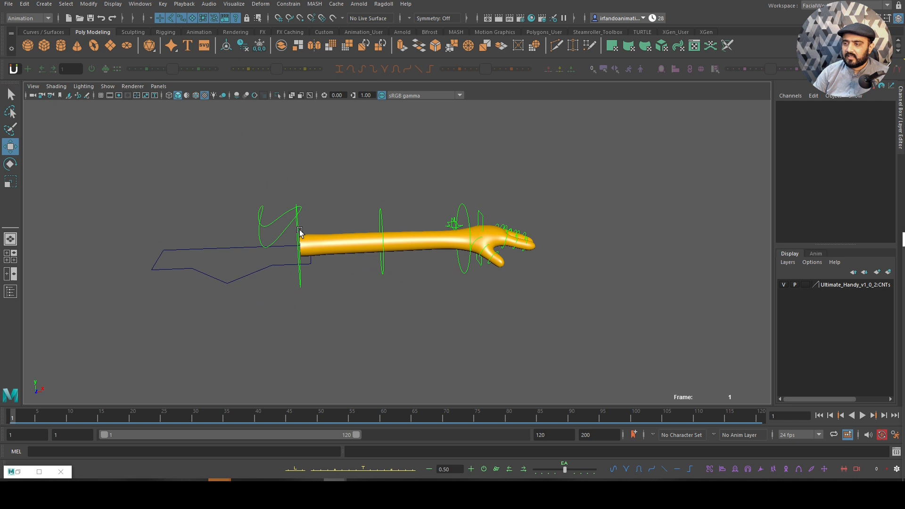
left_click(299, 232)
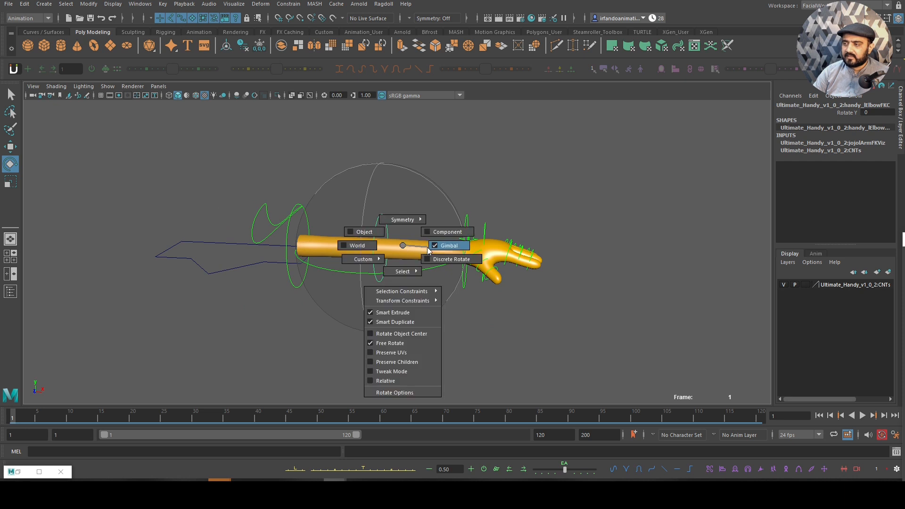
left_click(449, 245)
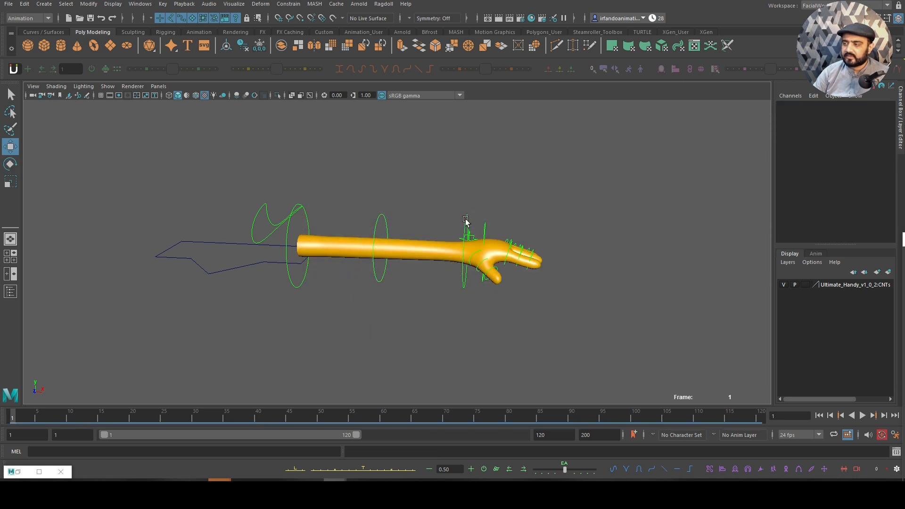
- Create a polygon sphere scaled and placed under the hand's palm
left_click(464, 223)
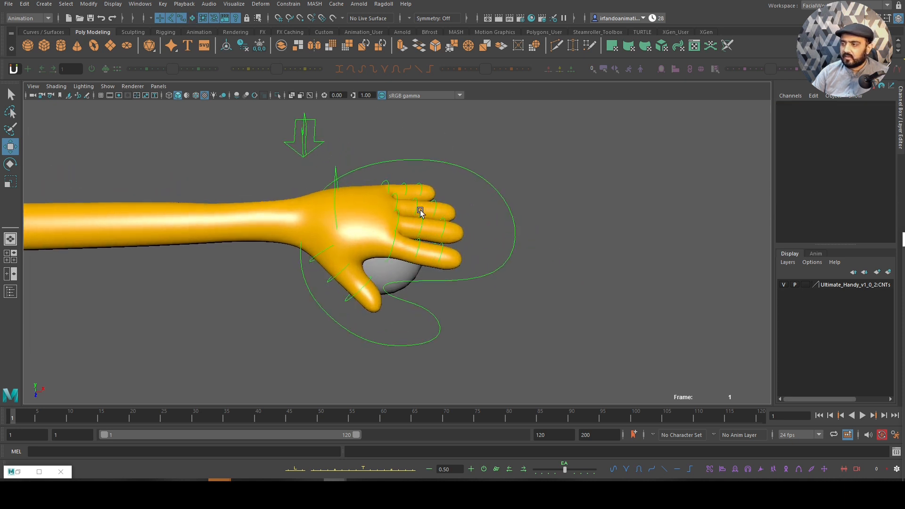
- Rotate the finger and thumb FK controls to wrap around the sphere
left_click(420, 210)
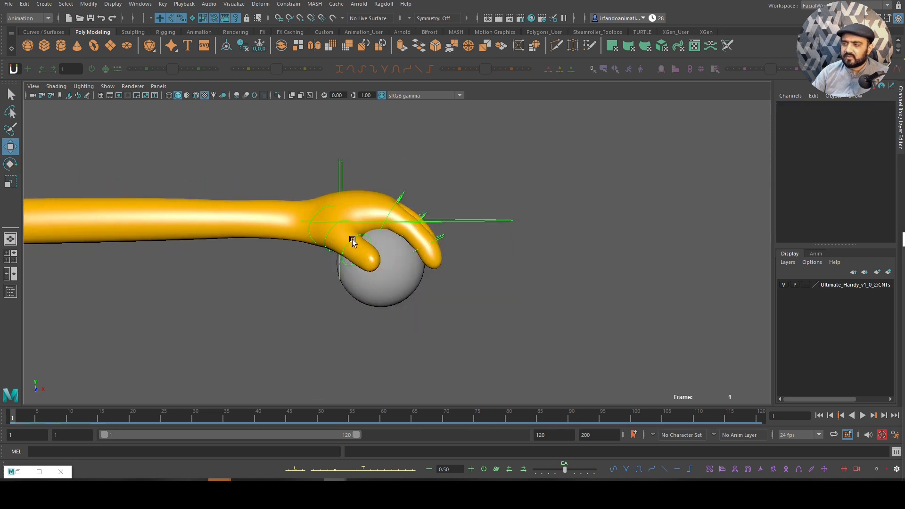
left_click(351, 254)
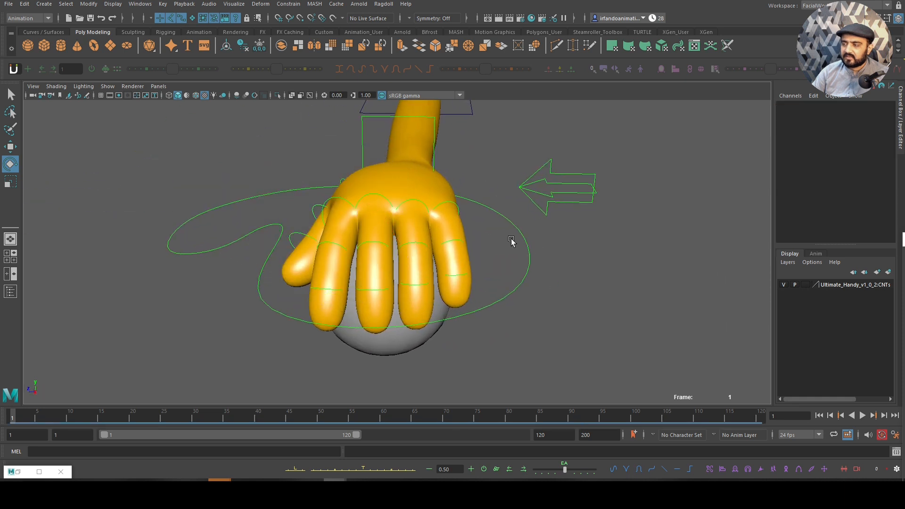
left_click(364, 282)
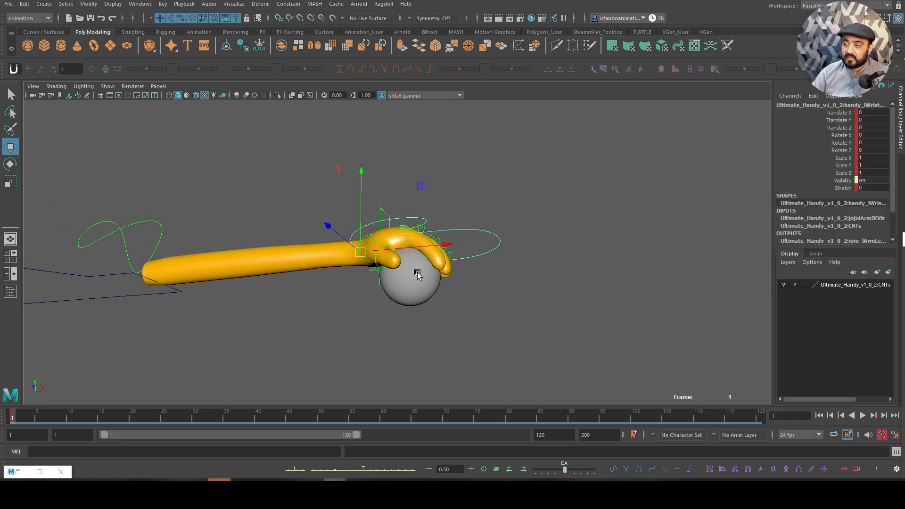
- Parent-constrain pSphere1 to the wrist IK control with Maintain Offset and all rotation axes
left_click(411, 283)
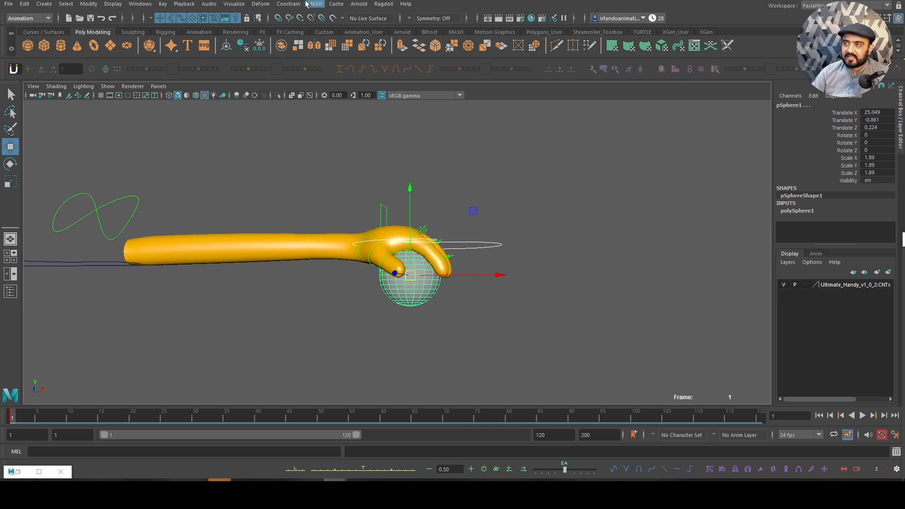
left_click(287, 4)
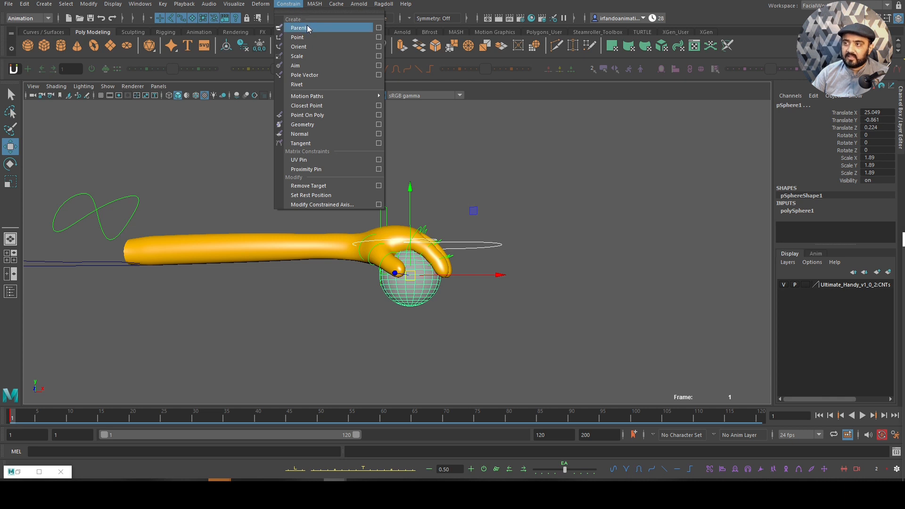
mouse_move(379, 29)
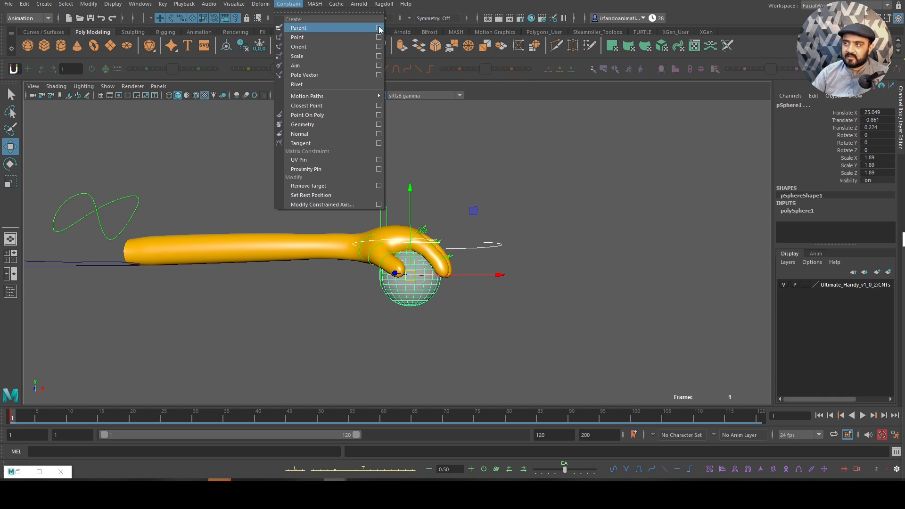
left_click(379, 27)
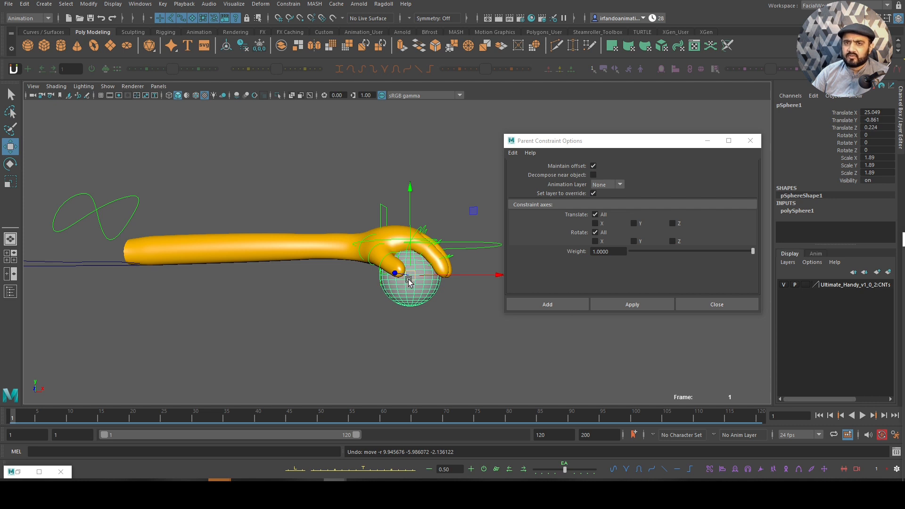
mouse_move(490, 240)
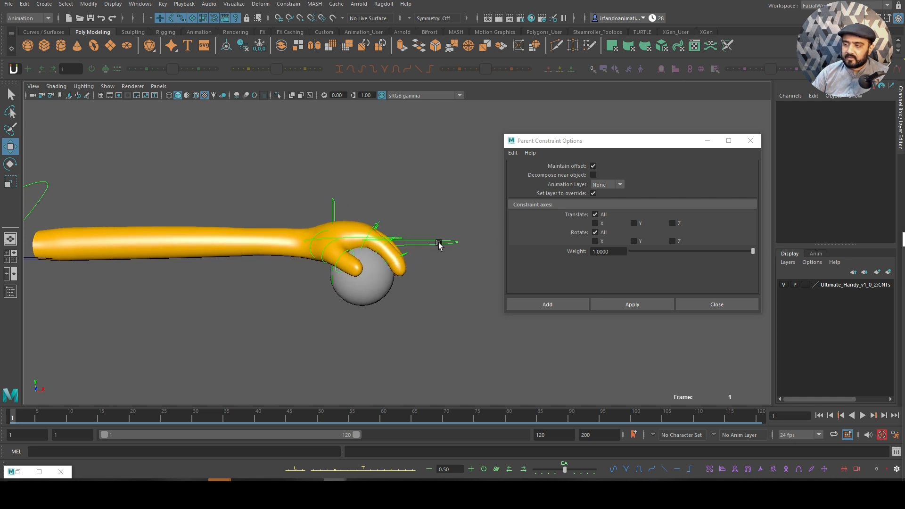
left_click(362, 283)
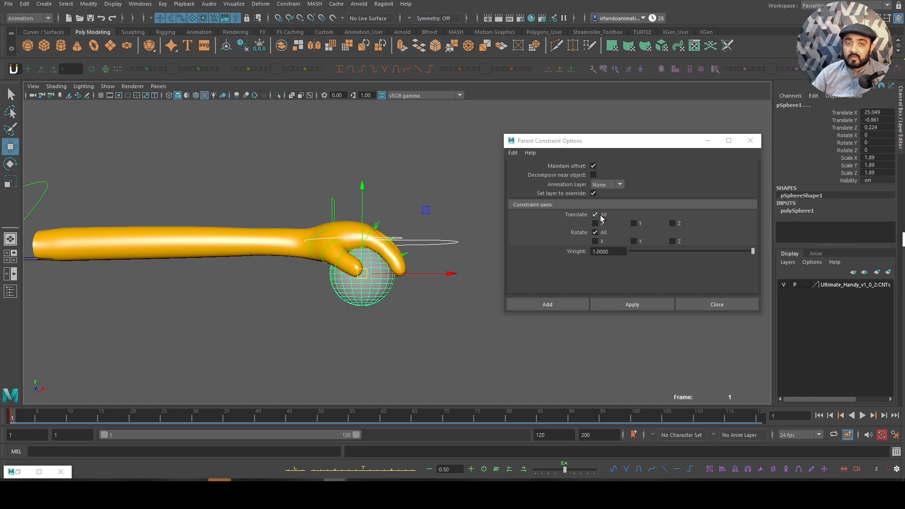
mouse_move(601, 235)
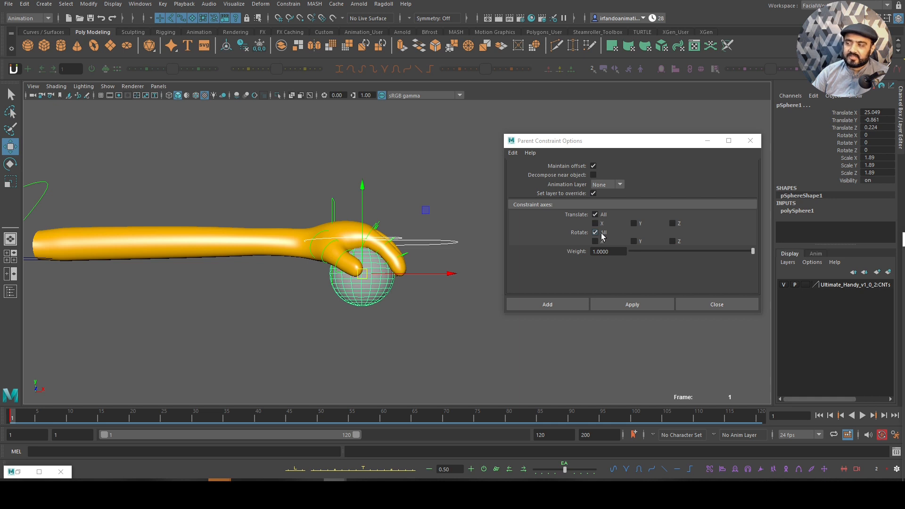
left_click(546, 305)
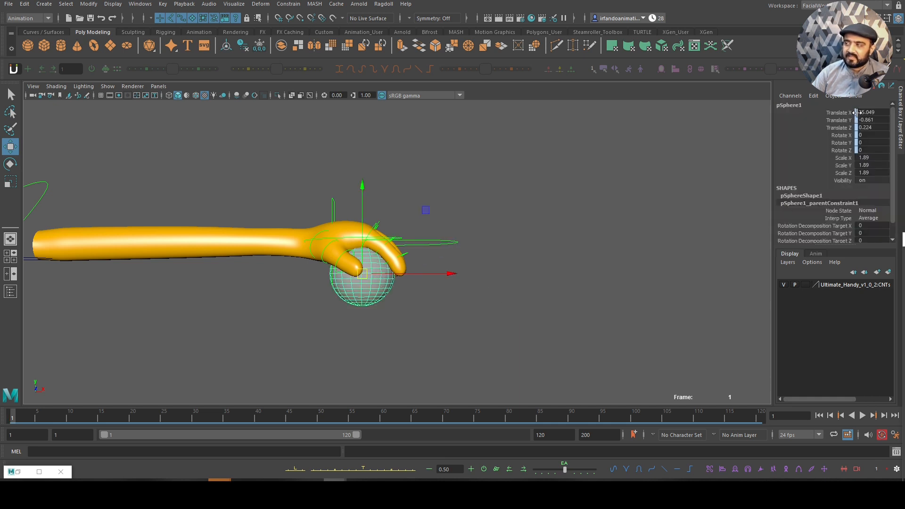
left_click(421, 270)
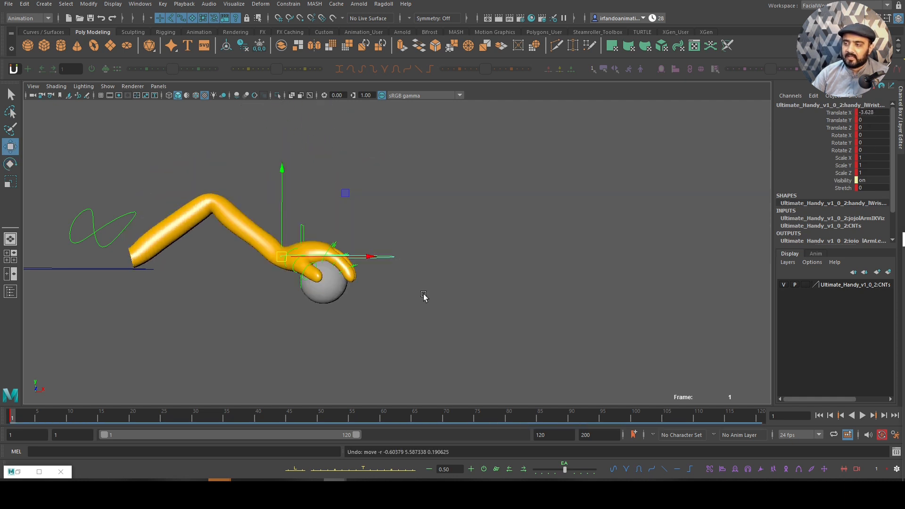
left_click(328, 288)
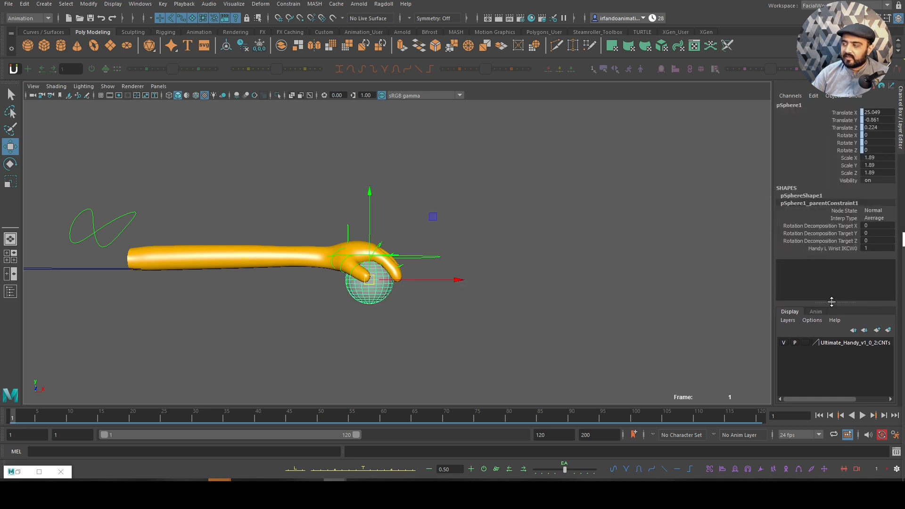
mouse_move(845, 253)
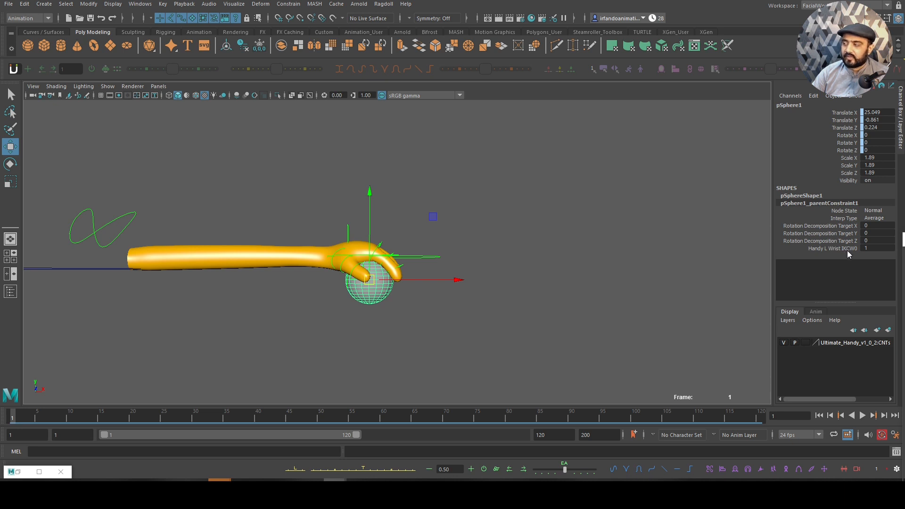
left_click(831, 248)
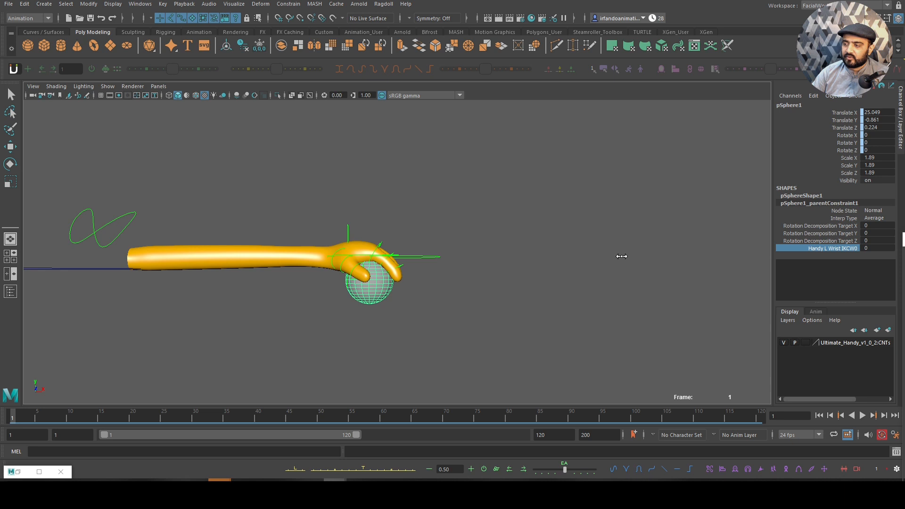
left_click(334, 256)
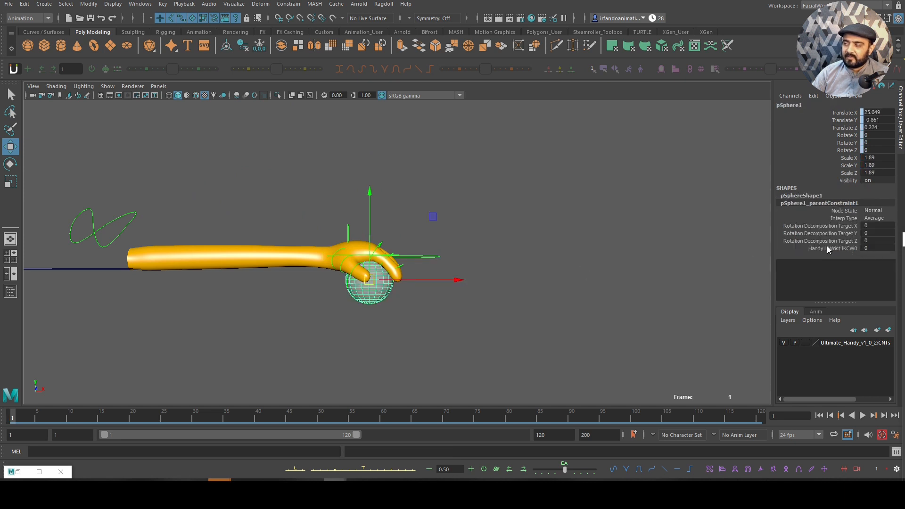
left_click(878, 248)
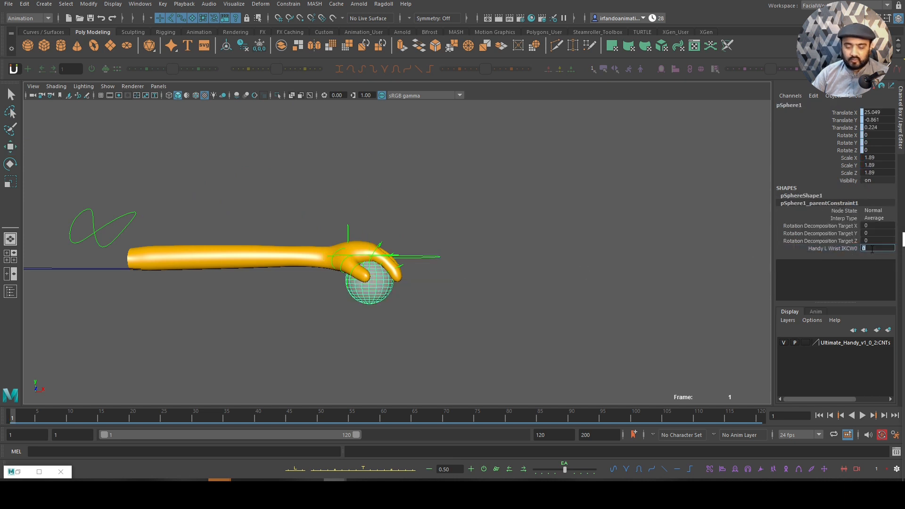
type("1")
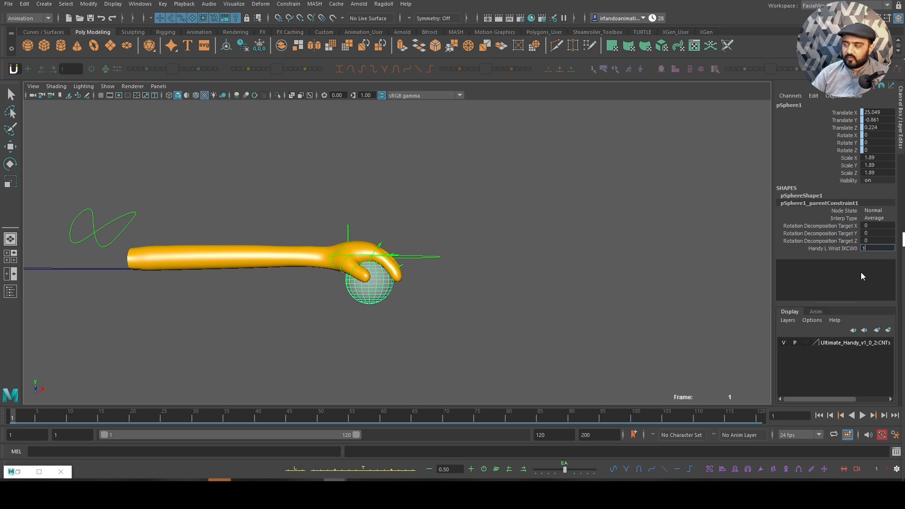
left_click(327, 255)
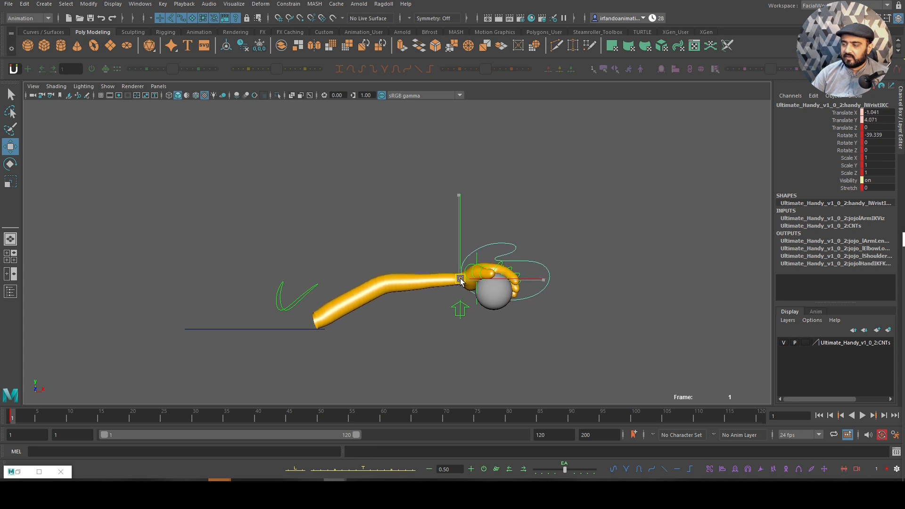
- Pose the wrist control into the raised wind-up at frame 10 and the downward follow-through at frame 16, keying both
left_click(49, 415)
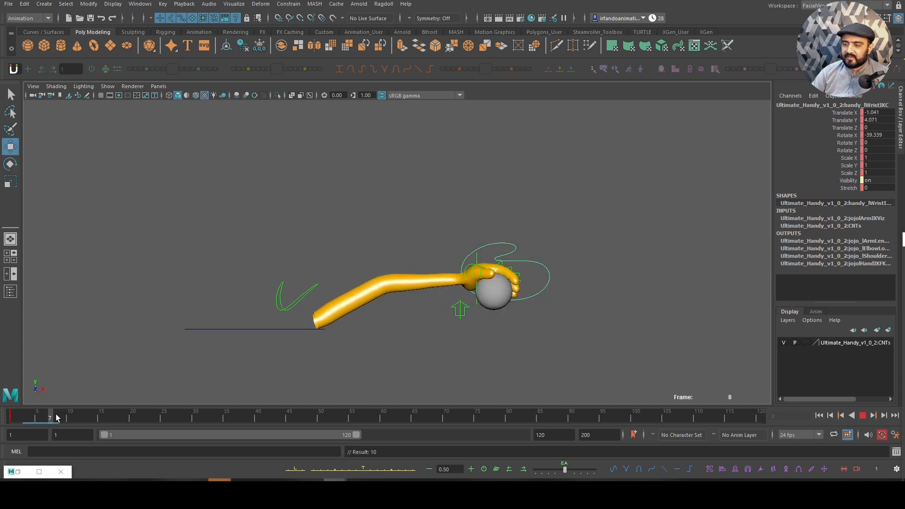
left_click(70, 415)
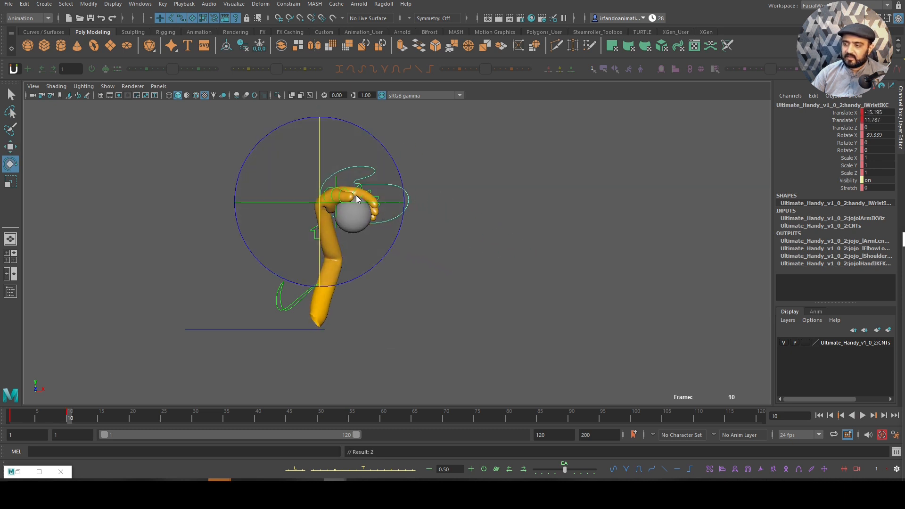
left_click_drag(356, 199, 269, 147)
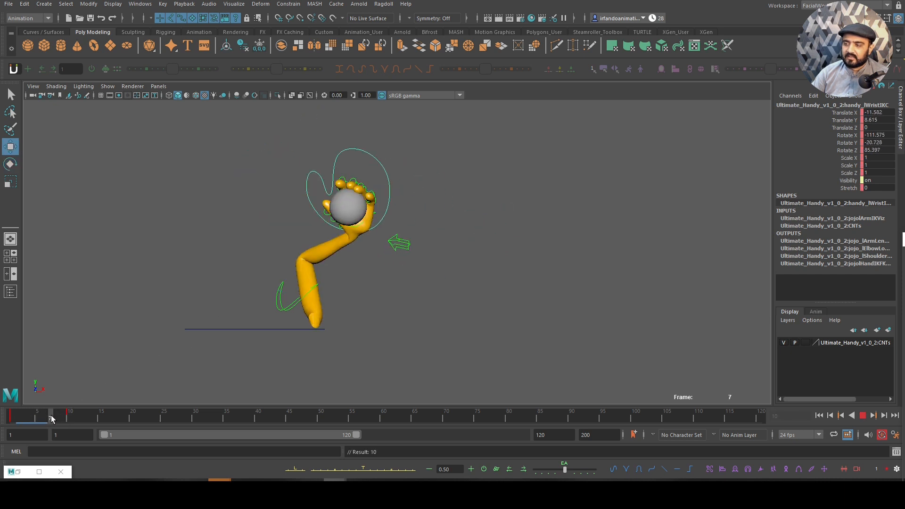
left_click(95, 414)
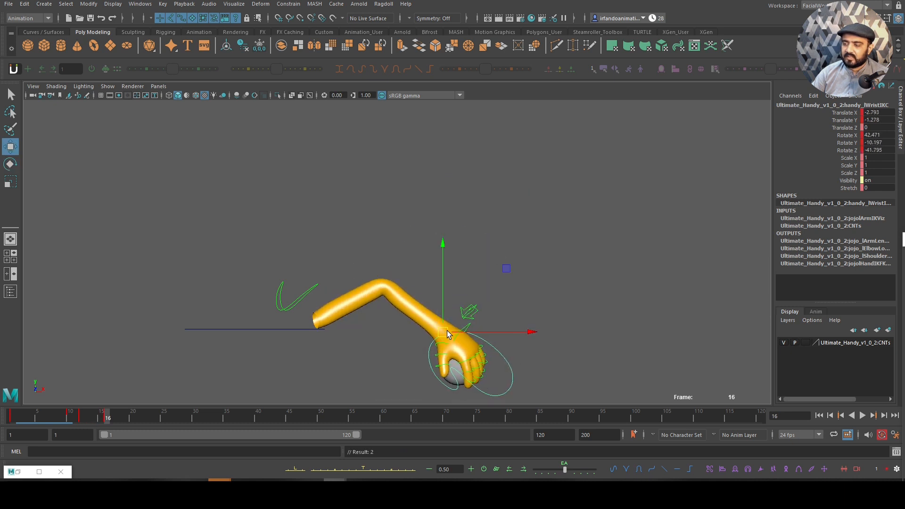
left_click(10, 414)
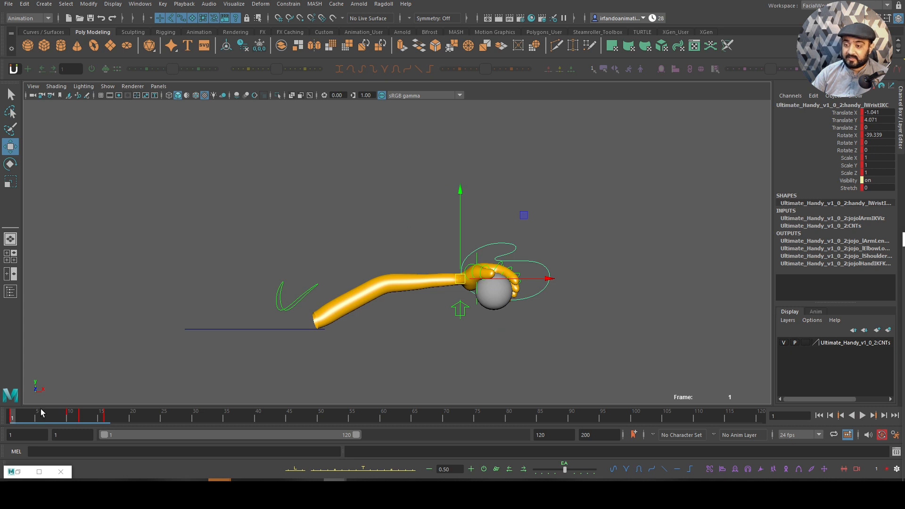
- Add in-between wrist keys at frames 8, 10, 14 and 16 to smooth the throwing arc
left_click(32, 414)
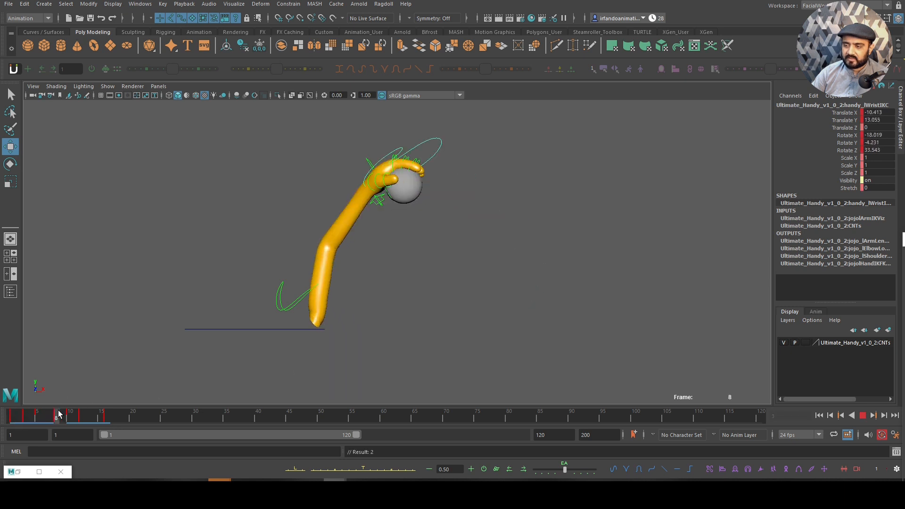
left_click(68, 413)
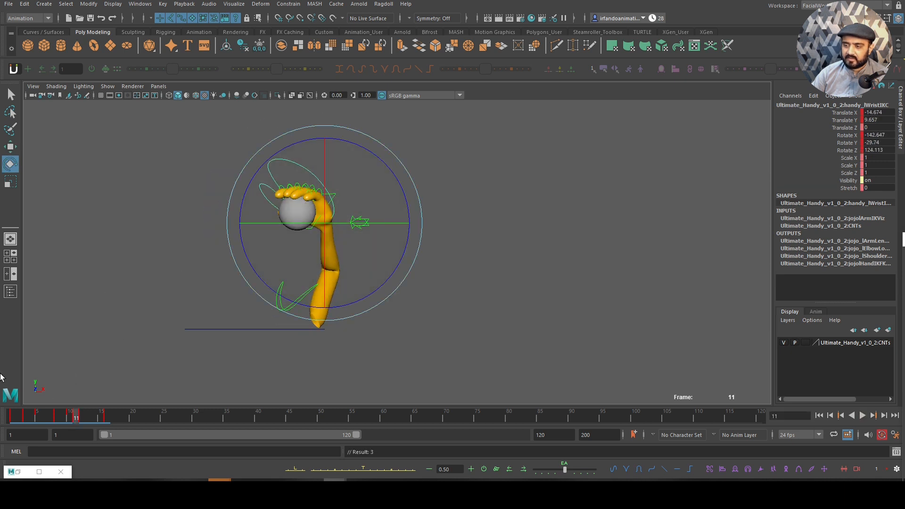
left_click(73, 415)
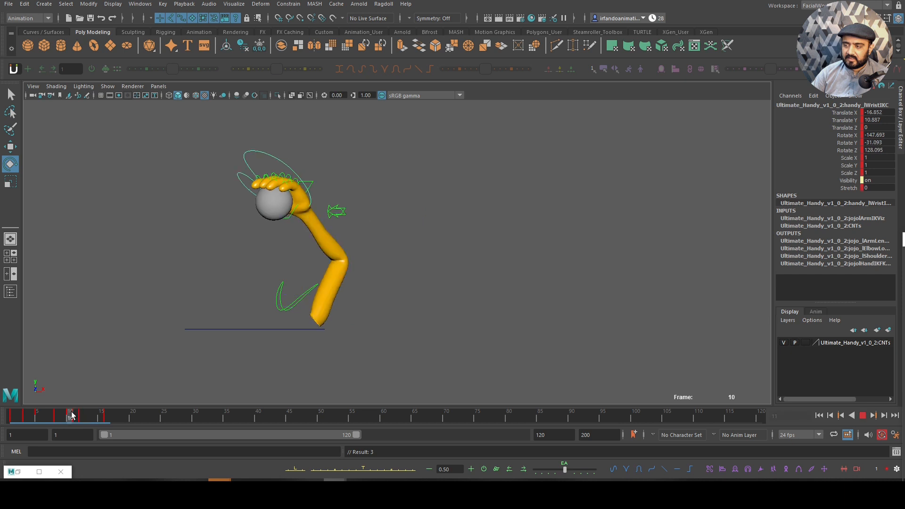
left_click(81, 415)
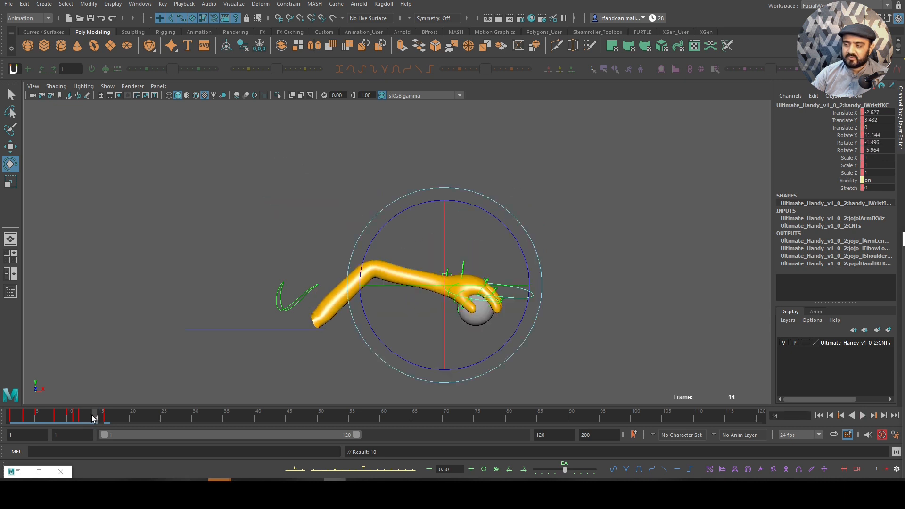
left_click(89, 412)
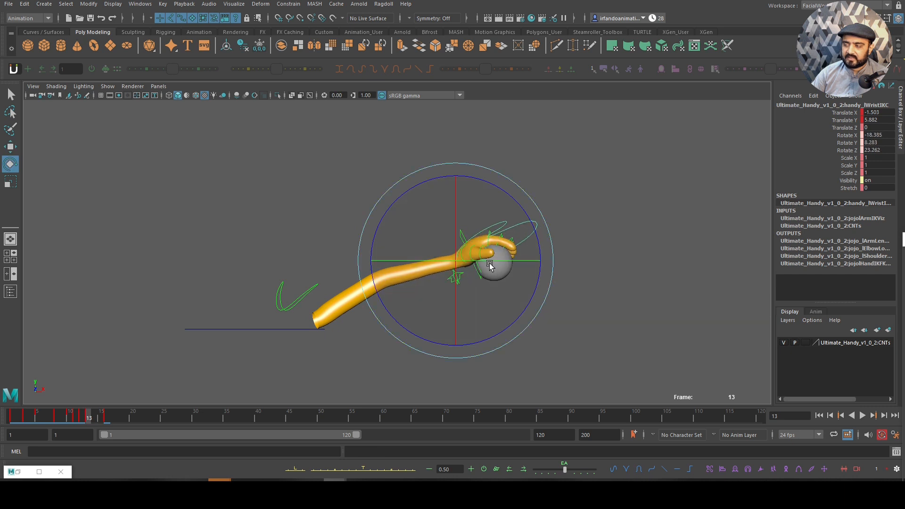
left_click(106, 415)
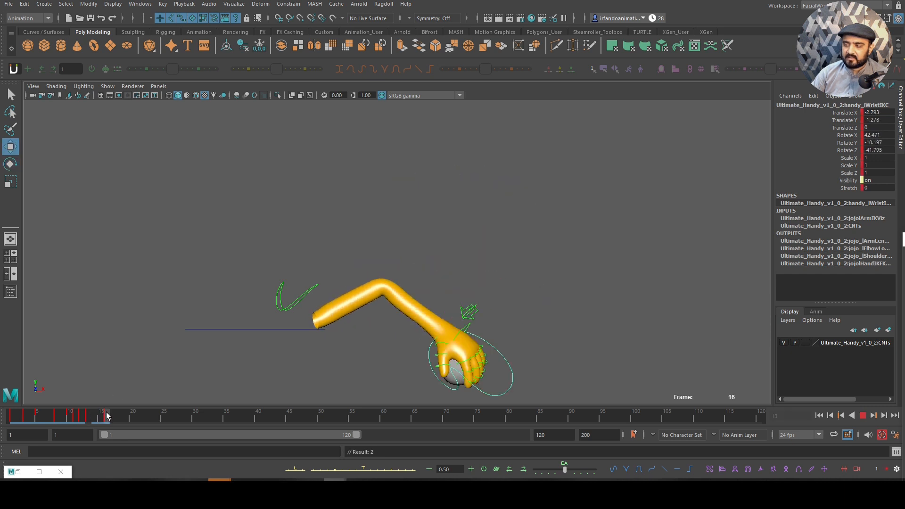
left_click(109, 410)
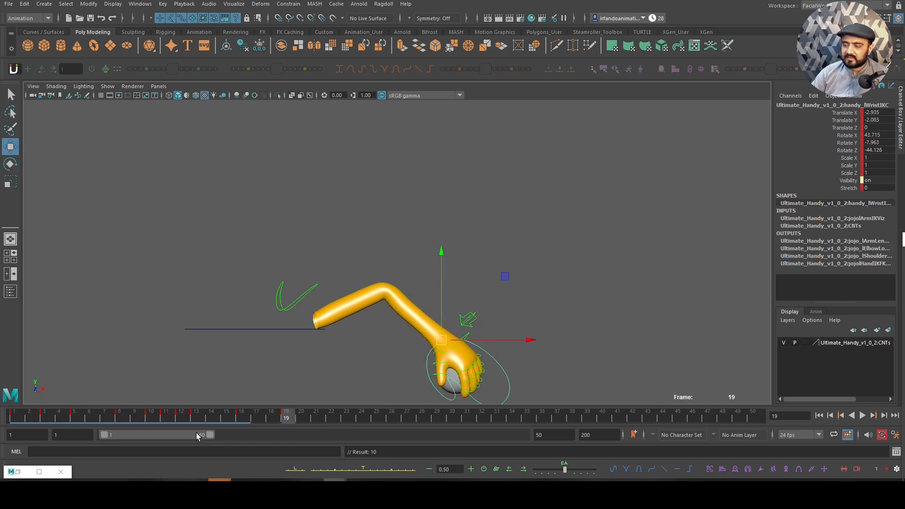
- Shorten the playback range to 50 frames and select pSphere1 at frame 8
left_click(868, 415)
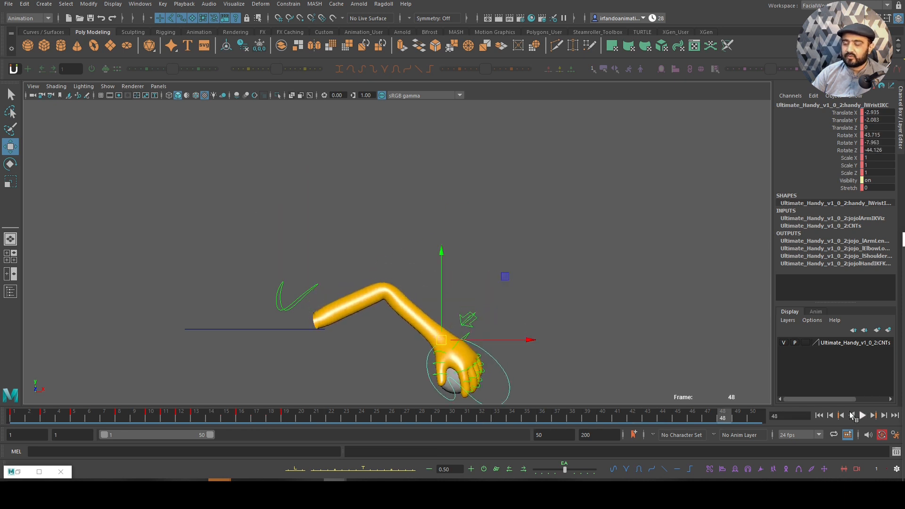
left_click(820, 415)
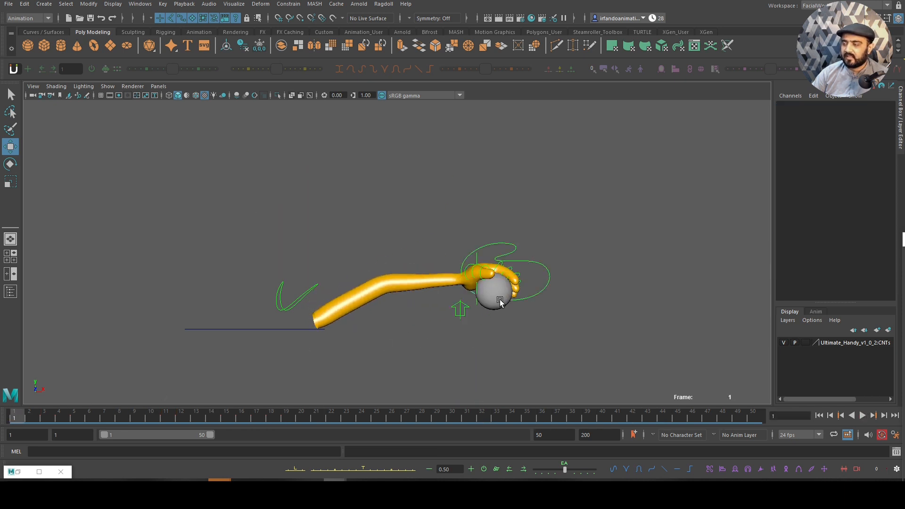
left_click(498, 300)
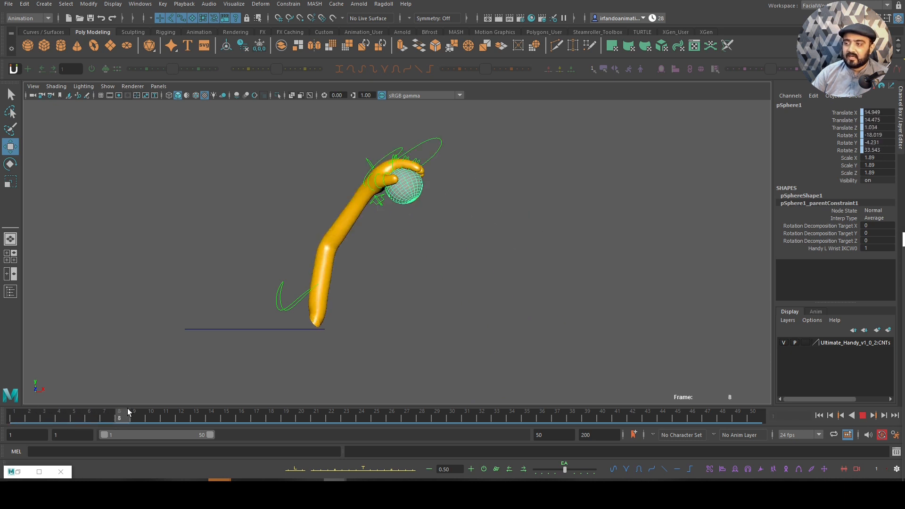
left_click(181, 414)
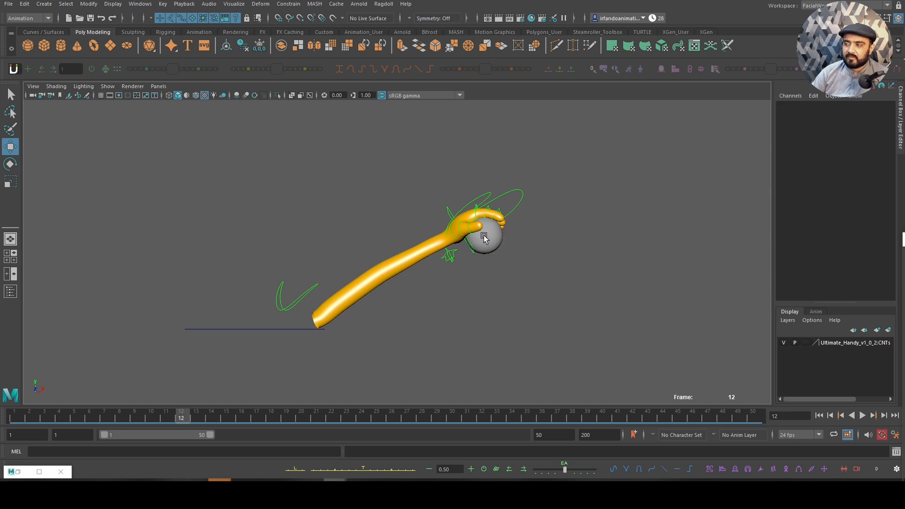
- Key Blend Parent 1 to 1 at frame 11 and 0 at frame 12 so the ball releases from the hand
left_click(483, 236)
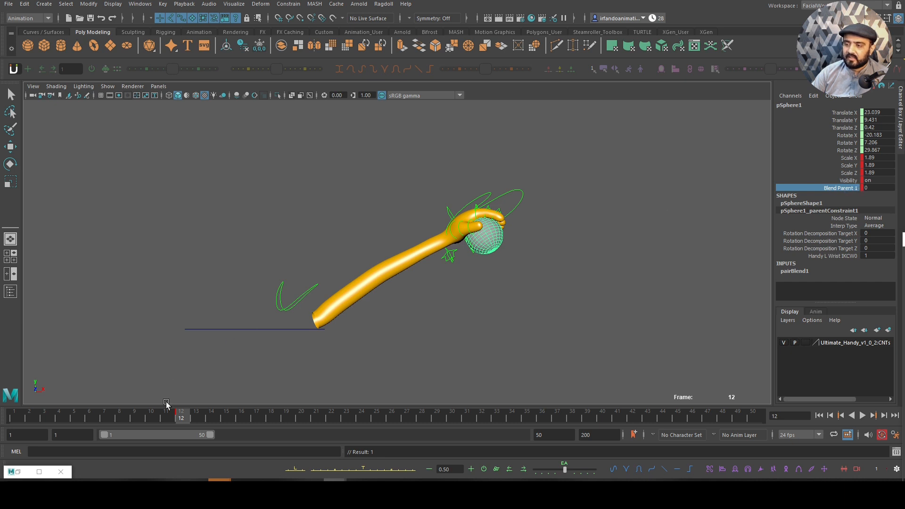
left_click(11, 415)
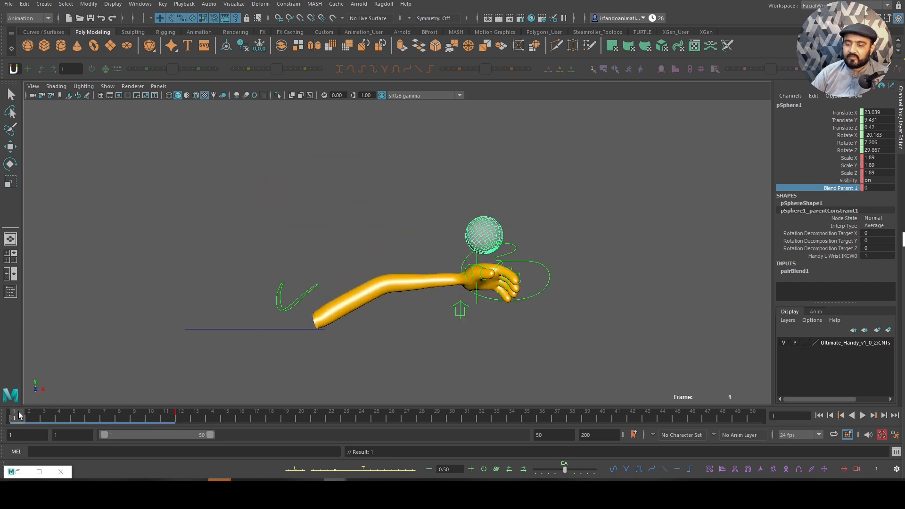
left_click(180, 415)
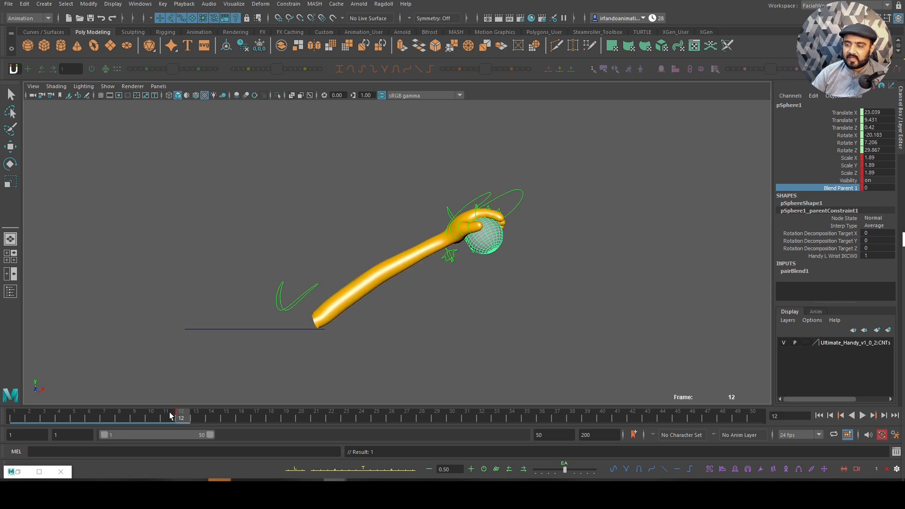
left_click(166, 411)
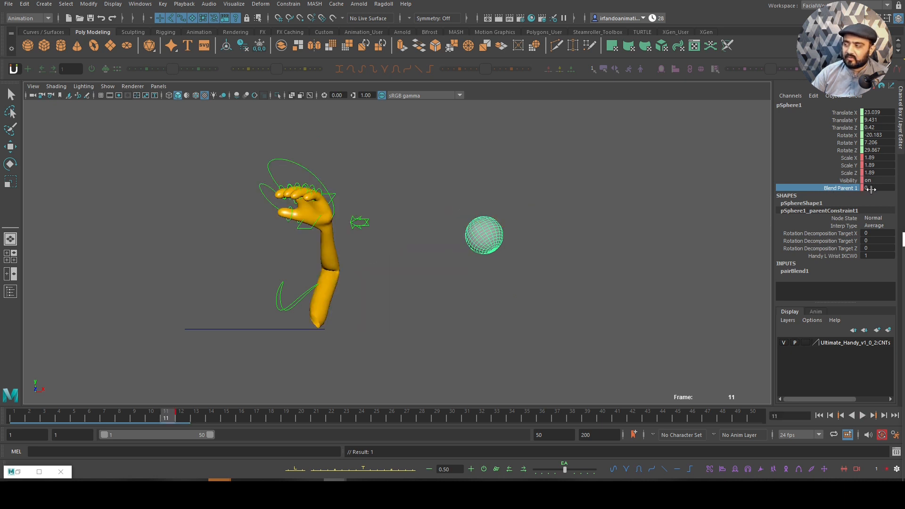
left_click(878, 188)
type("1")
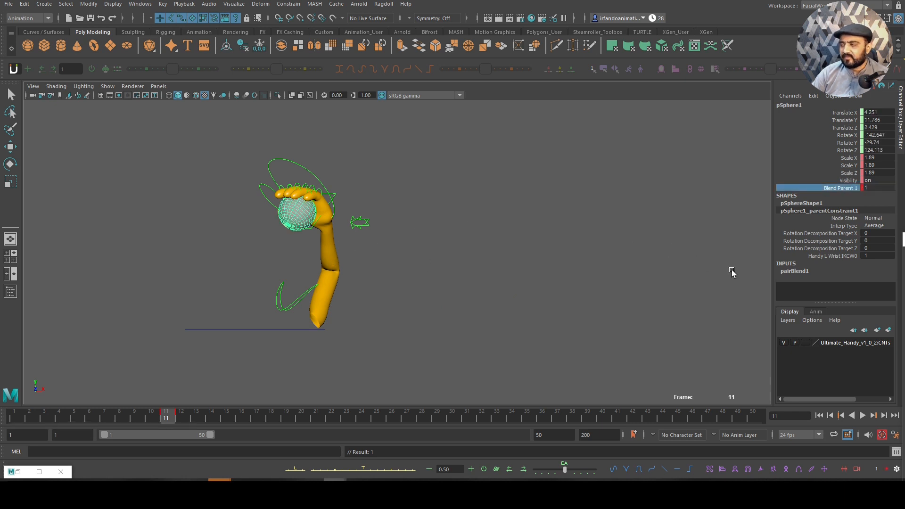
mouse_move(829, 260)
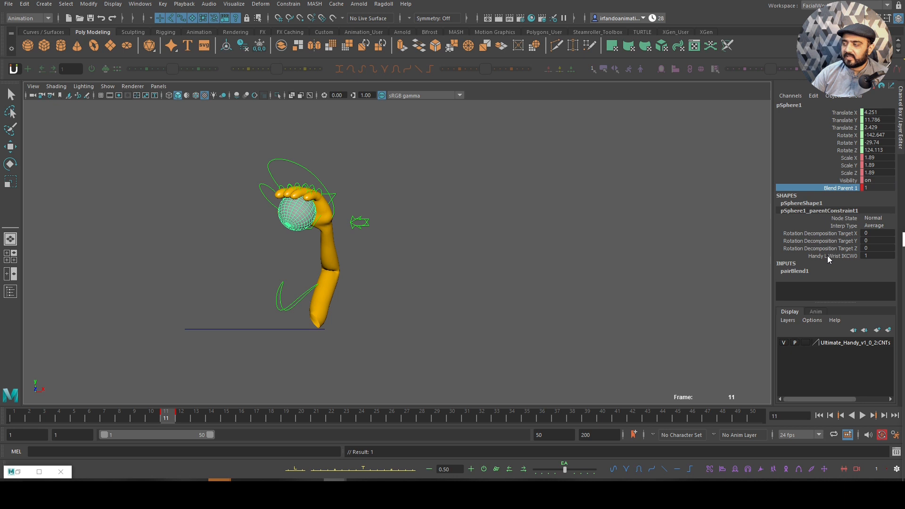
mouse_move(845, 194)
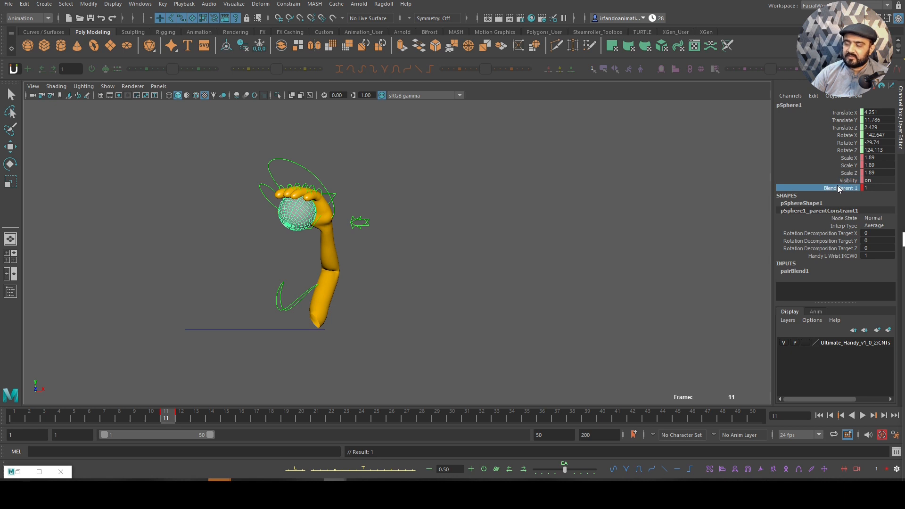
left_click(168, 415)
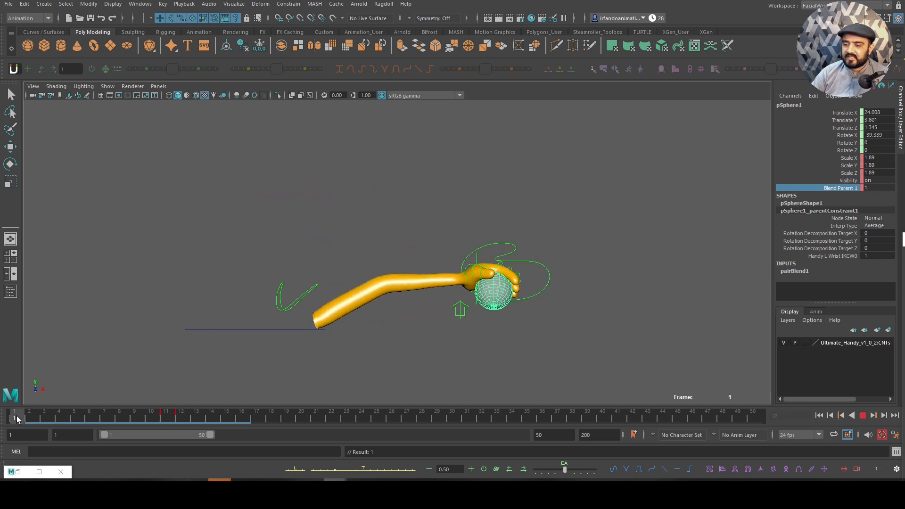
left_click(74, 414)
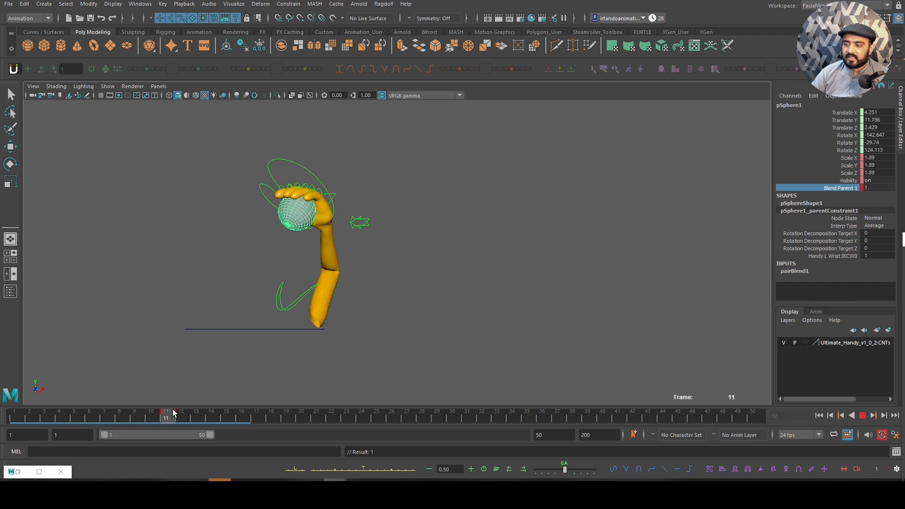
left_click(196, 415)
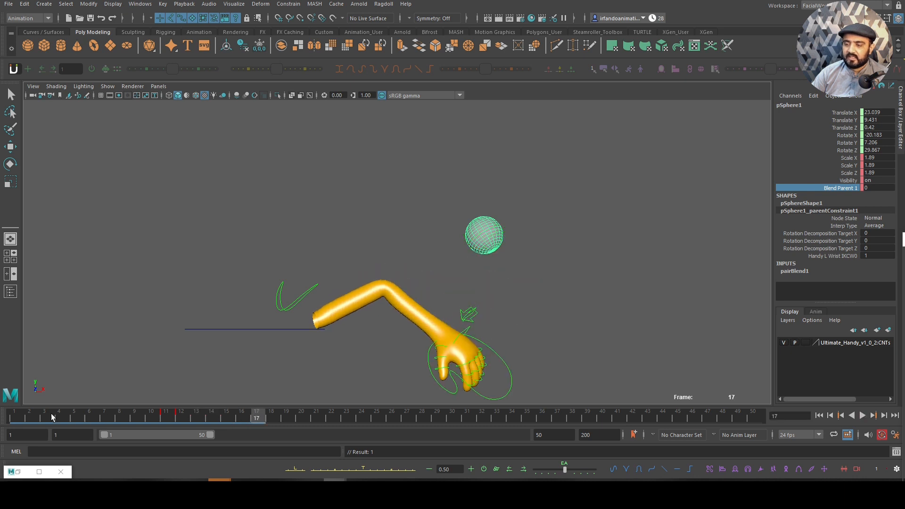
left_click(164, 413)
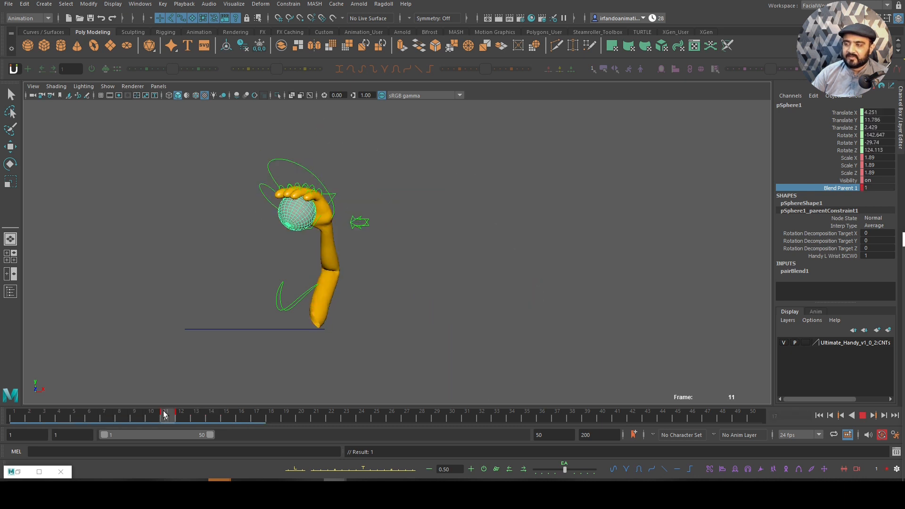
left_click(181, 413)
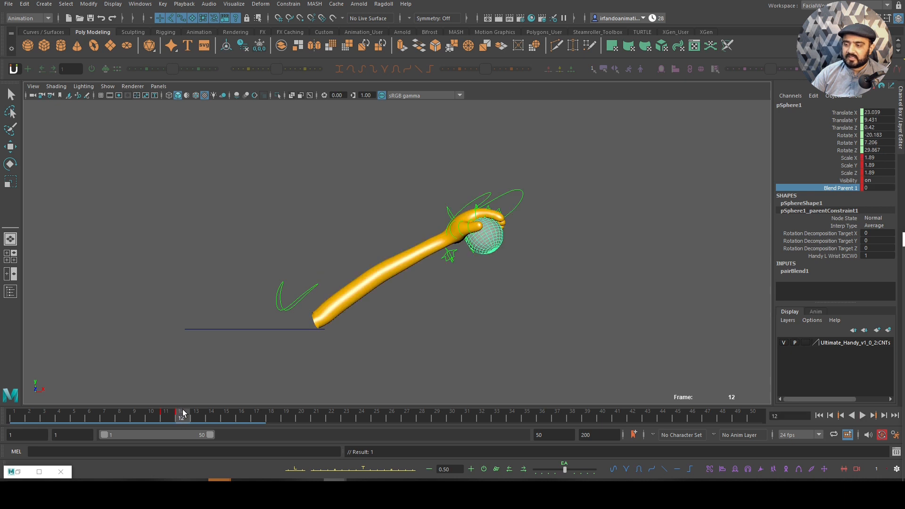
left_click(861, 415)
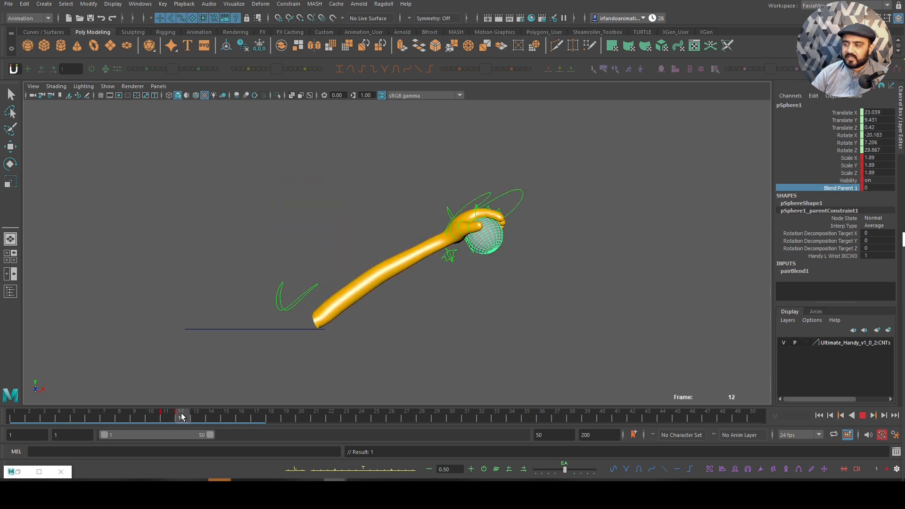
left_click(226, 415)
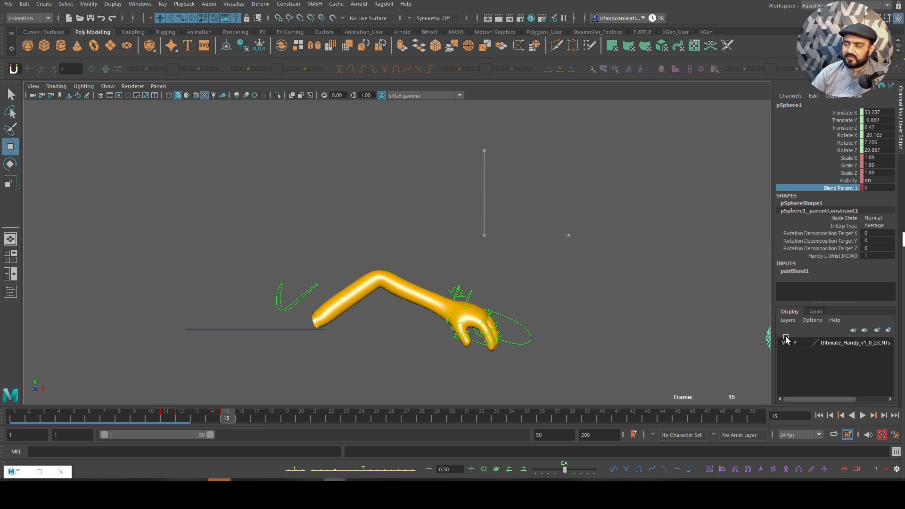
left_click(196, 415)
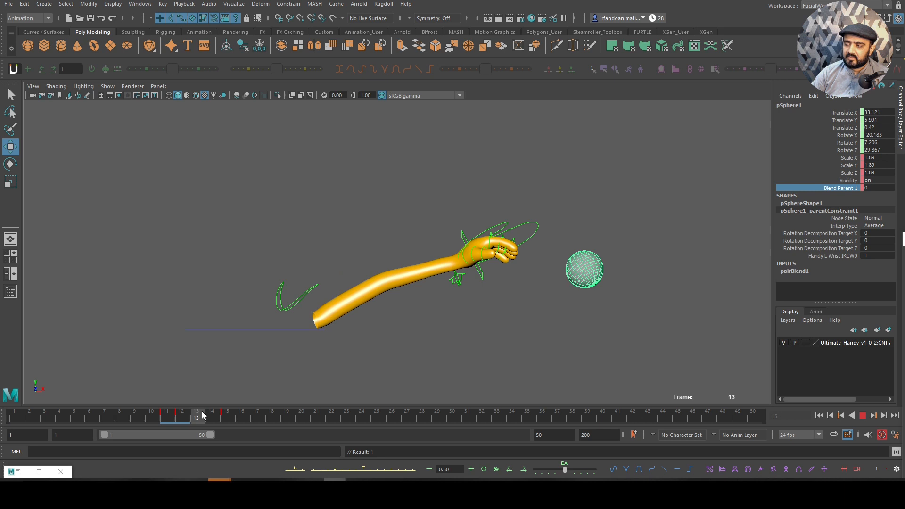
left_click(225, 413)
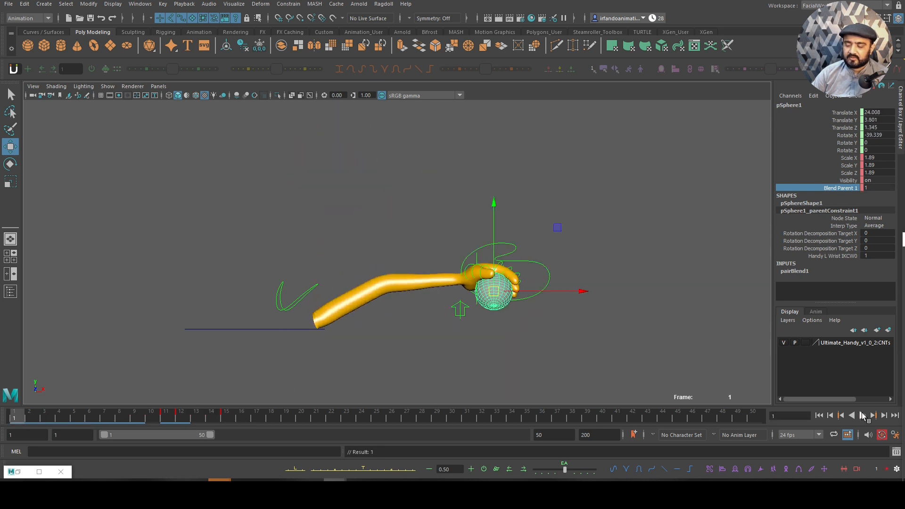
left_click(863, 415)
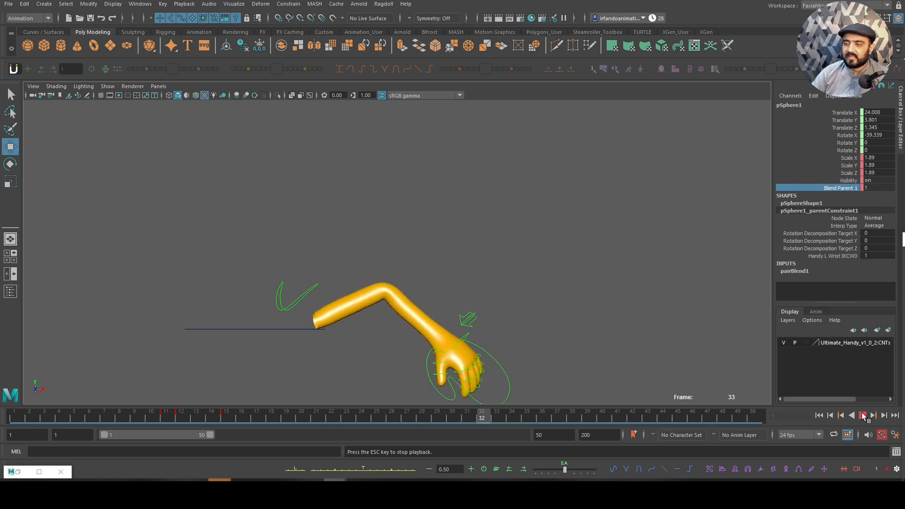
left_click(863, 415)
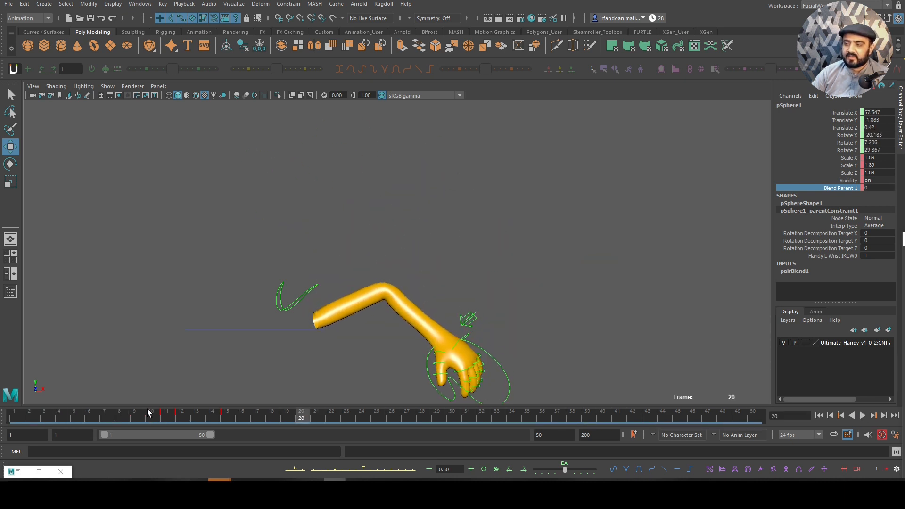
left_click(196, 411)
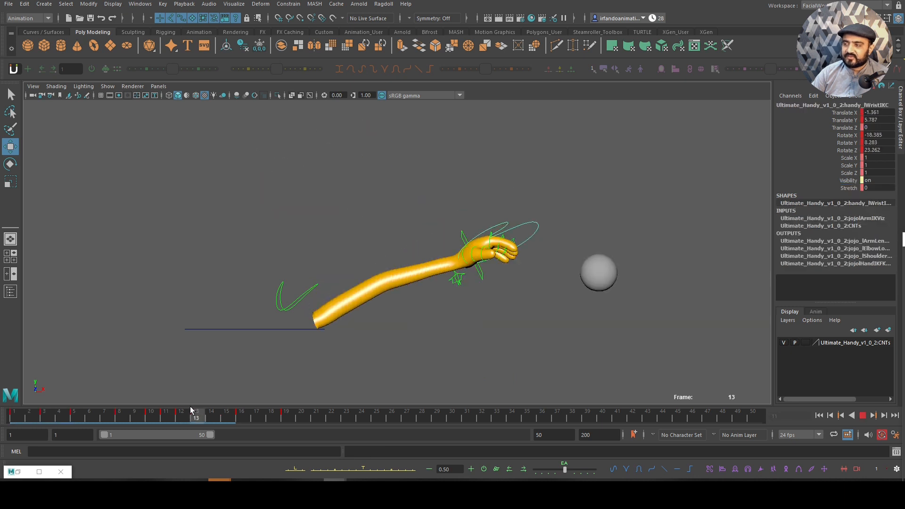
- Rotate the finger and thumb controls into an open release pose at frame 12
left_click(181, 414)
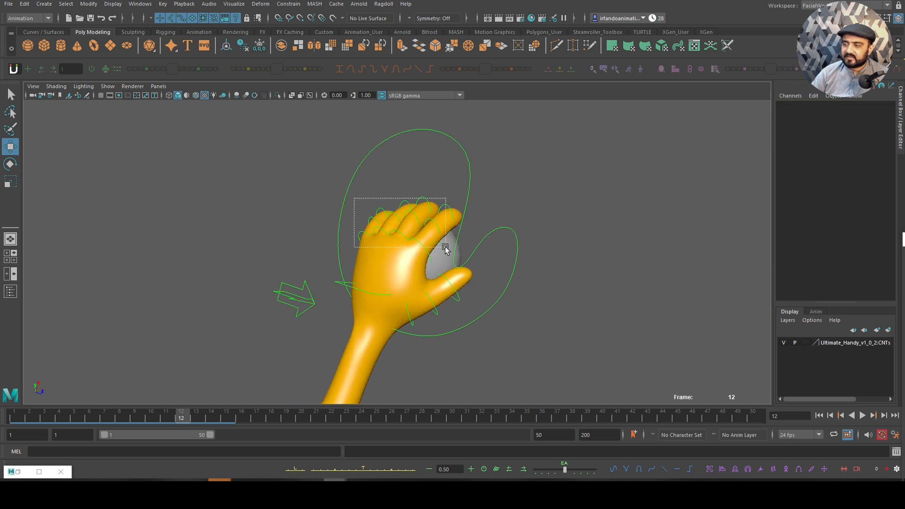
left_click(445, 249)
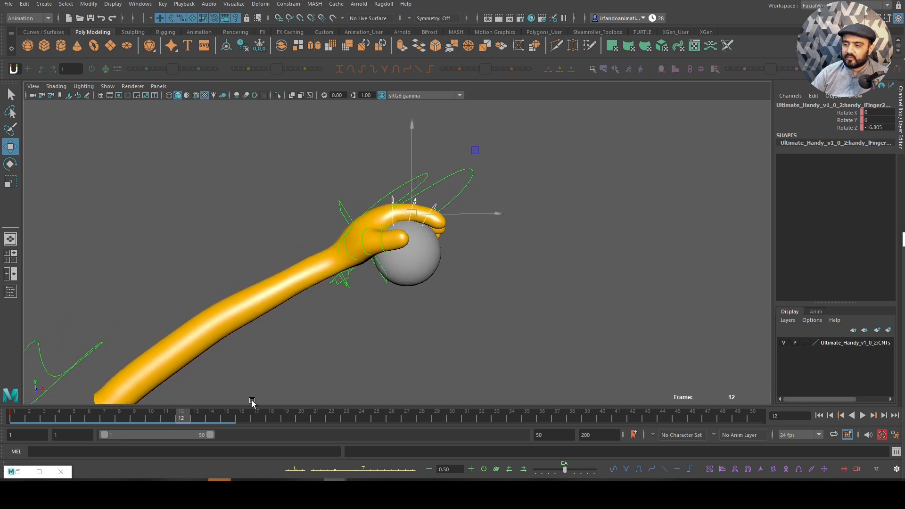
left_click(9, 163)
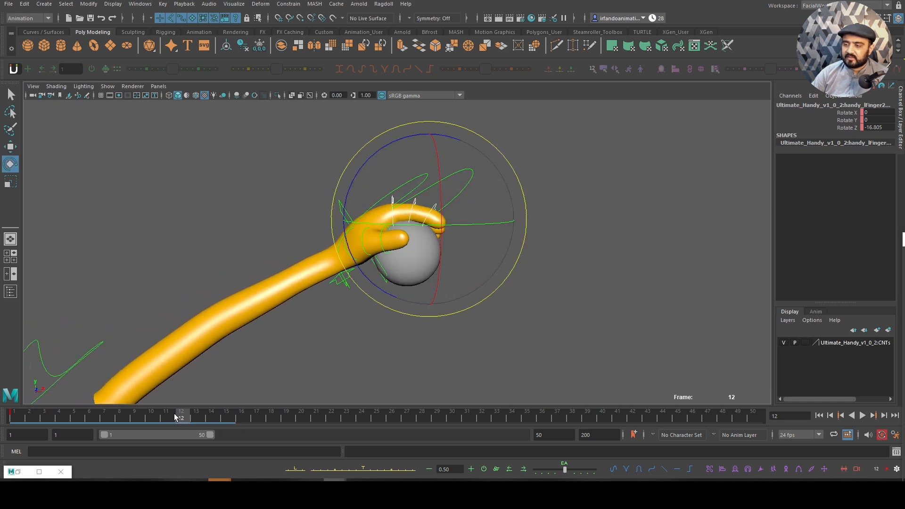
left_click(166, 415)
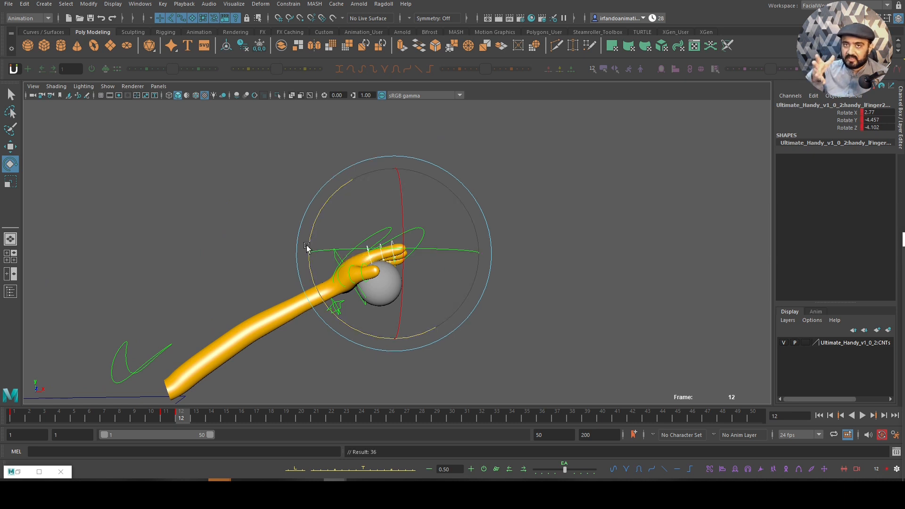
mouse_move(489, 329)
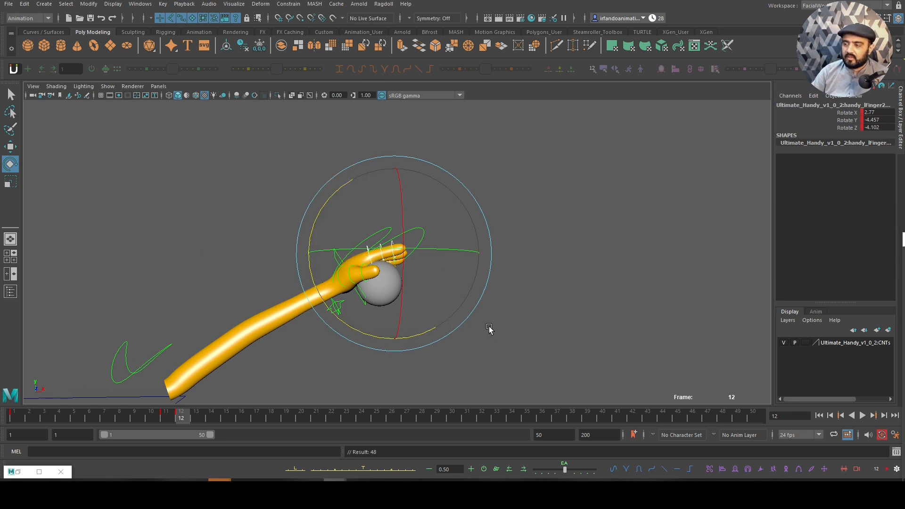
left_click(352, 272)
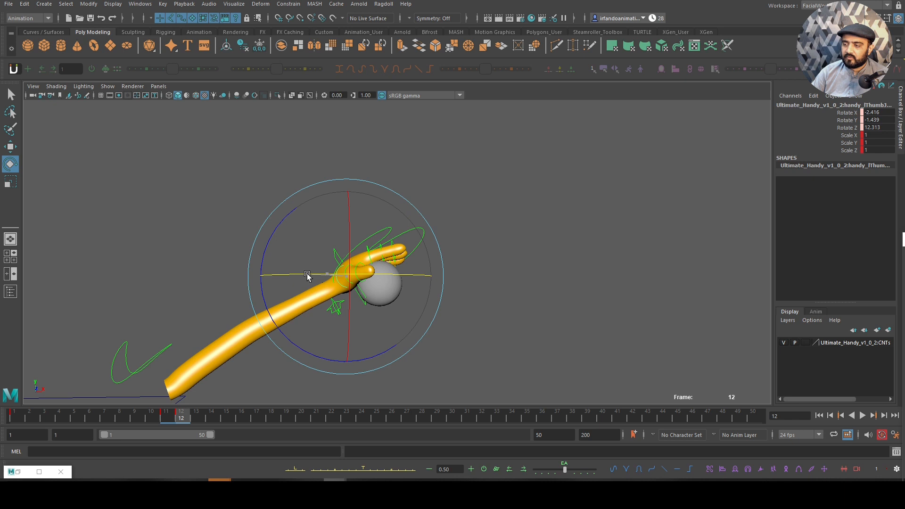
- Re-pose the finger curl at frame 17 and play back to review the throw
left_click(240, 414)
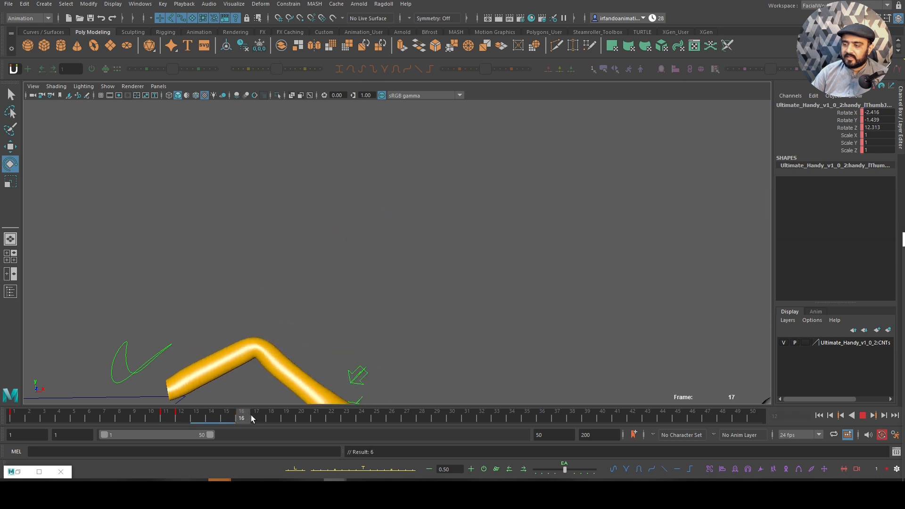
left_click(256, 414)
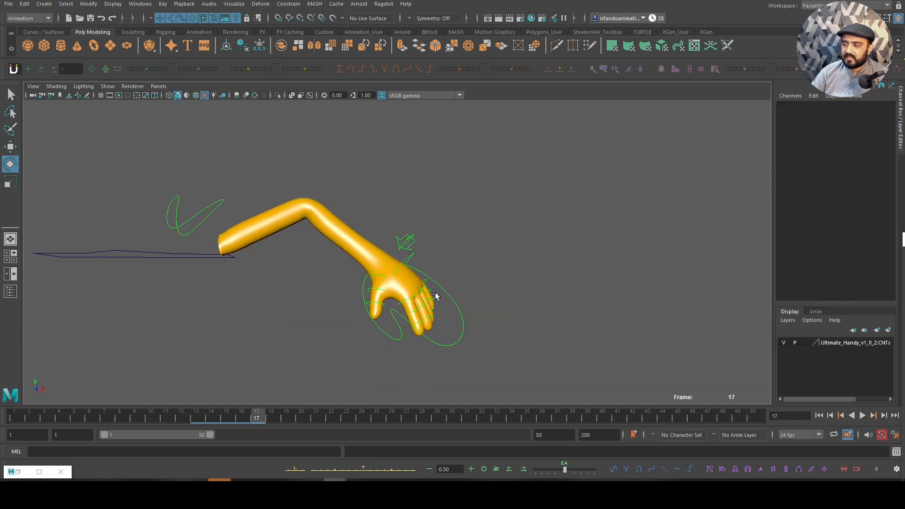
mouse_move(443, 283)
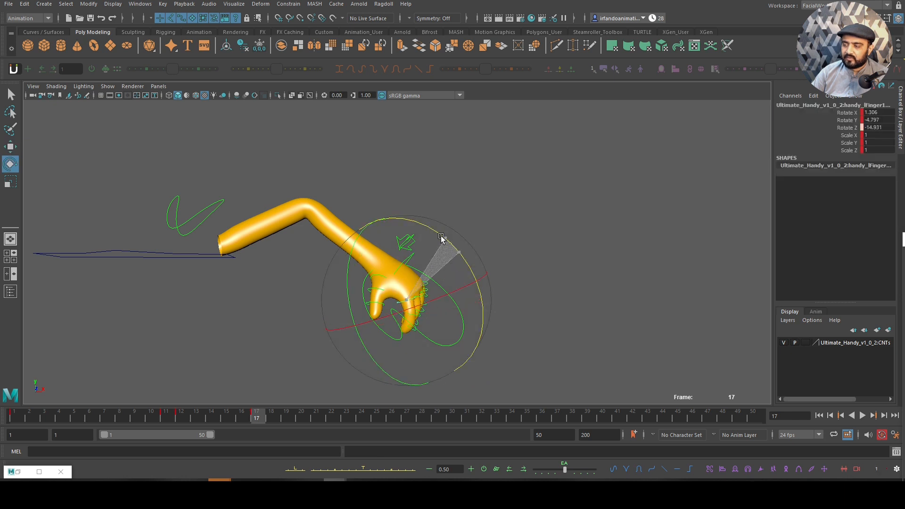
left_click(241, 416)
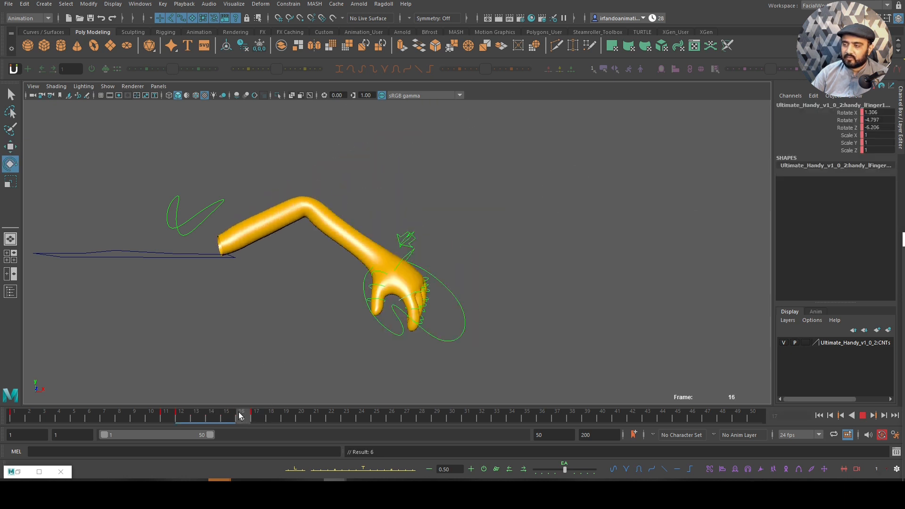
left_click(819, 415)
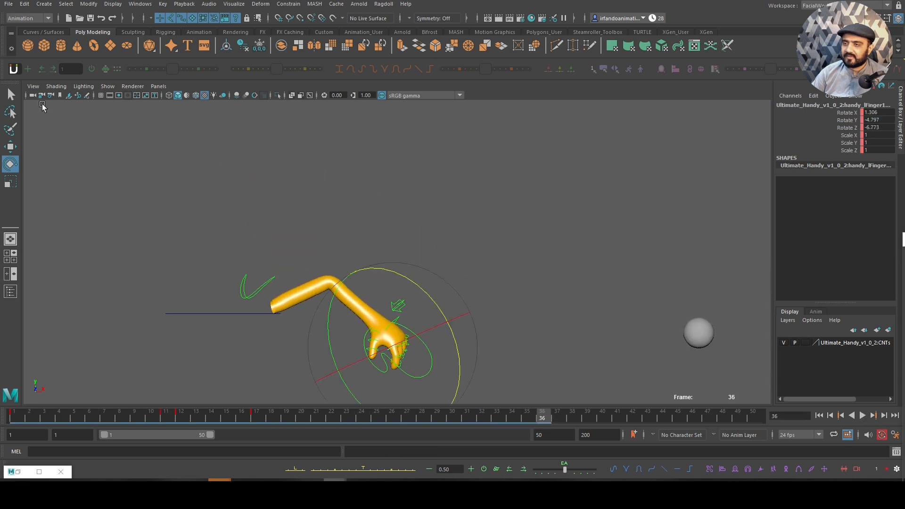
left_click(698, 333)
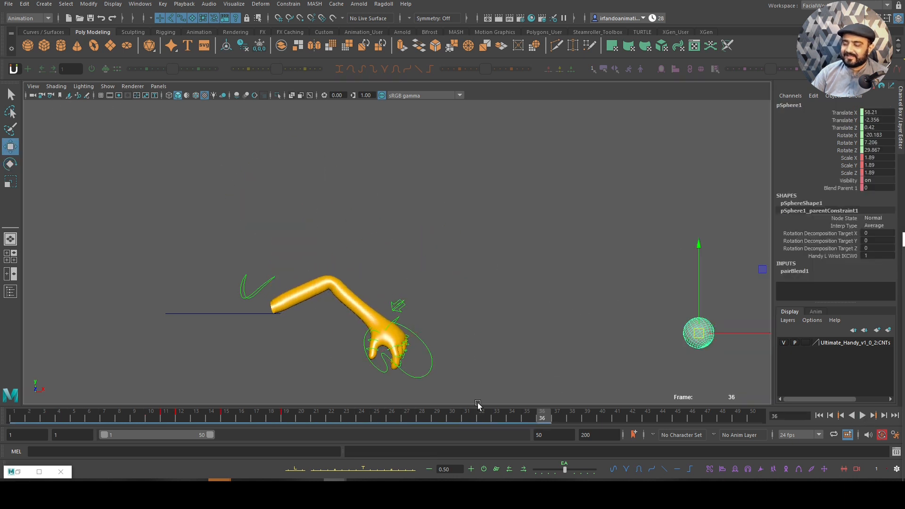
left_click(285, 417)
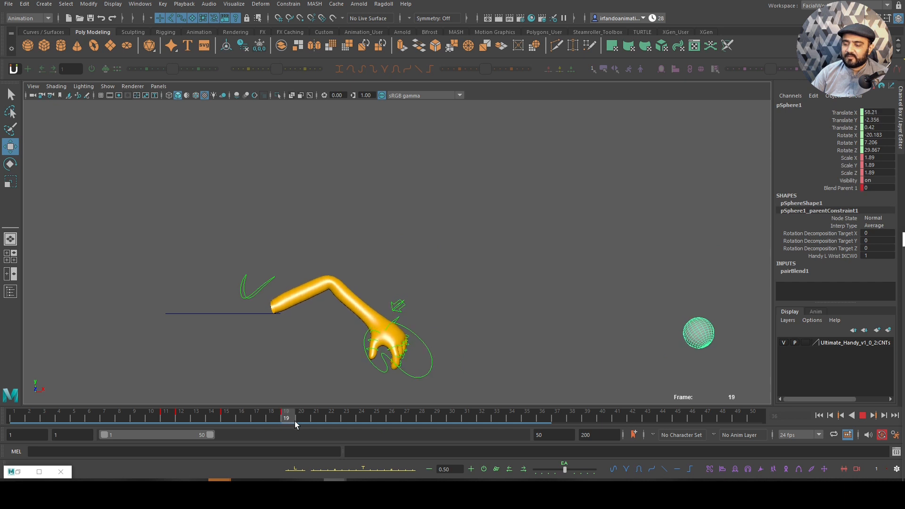
left_click(698, 333)
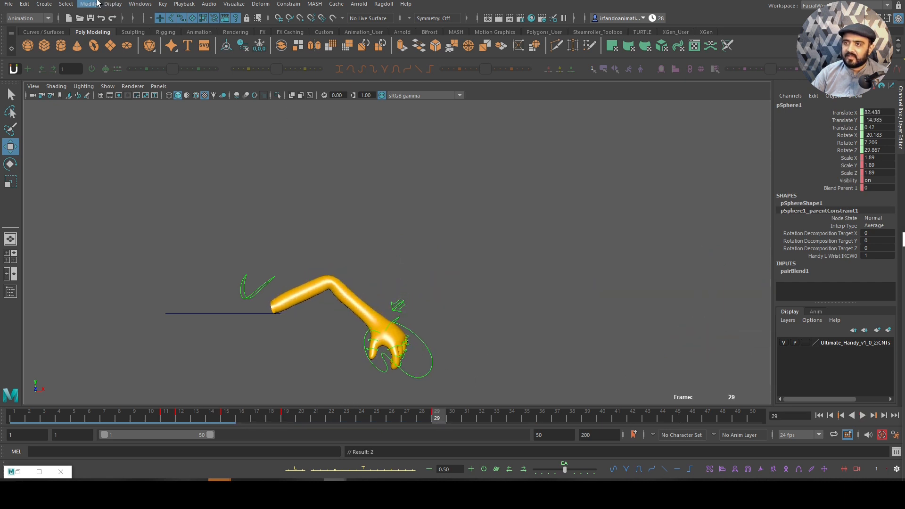
left_click(140, 4)
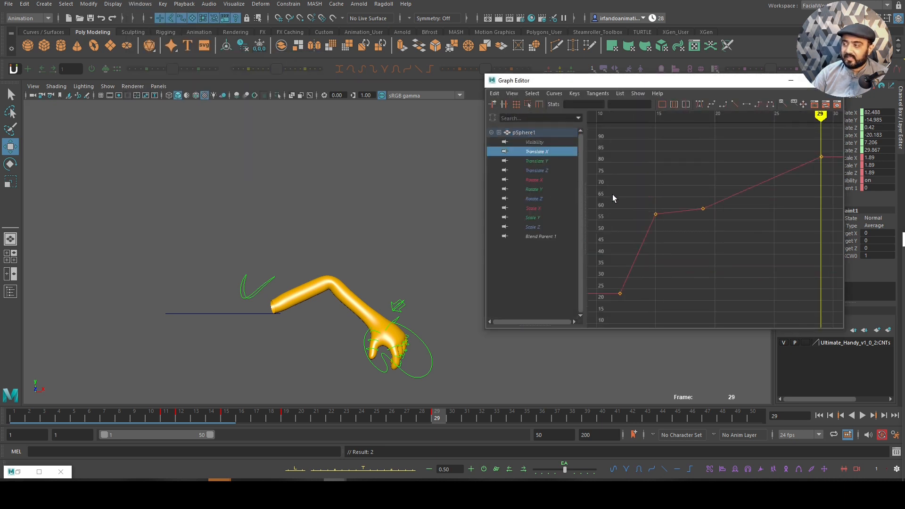
- Raise the ball's Translate X key at frame 19 in the Graph Editor so it flies further after release
left_click(195, 413)
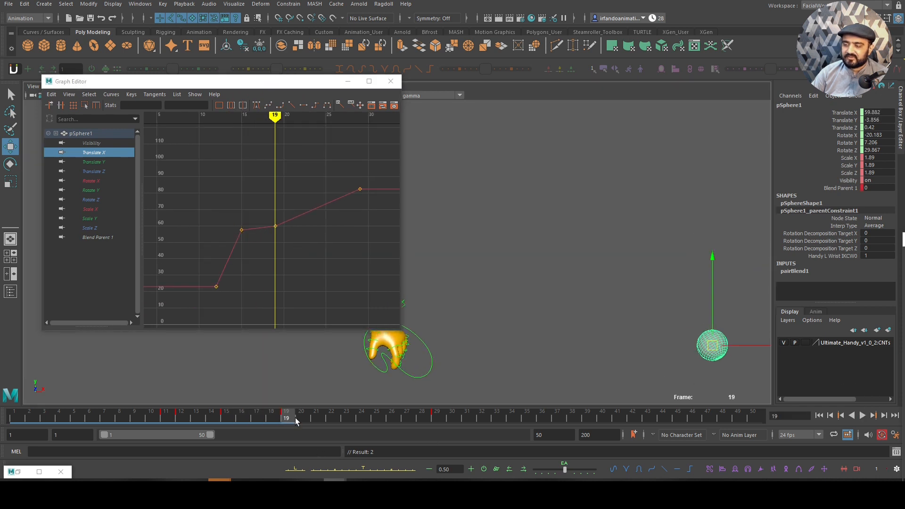
left_click(861, 415)
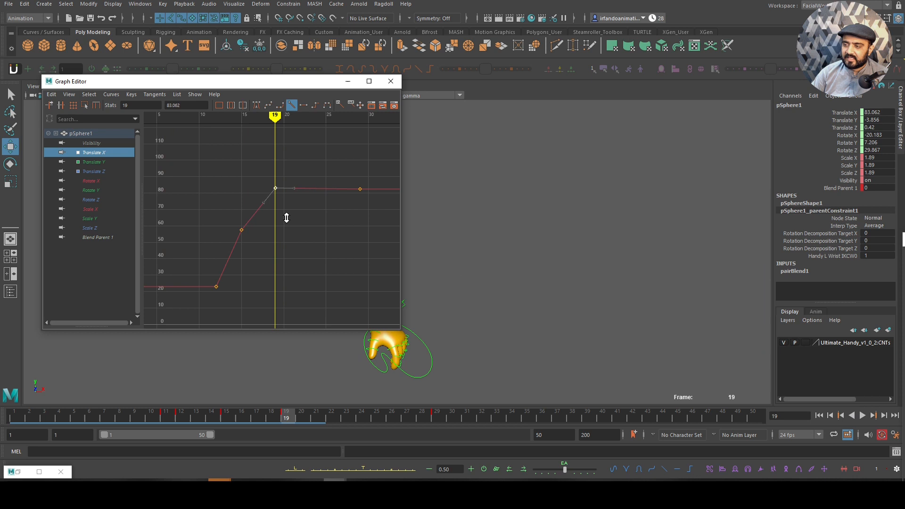
left_click_drag(276, 189, 275, 174)
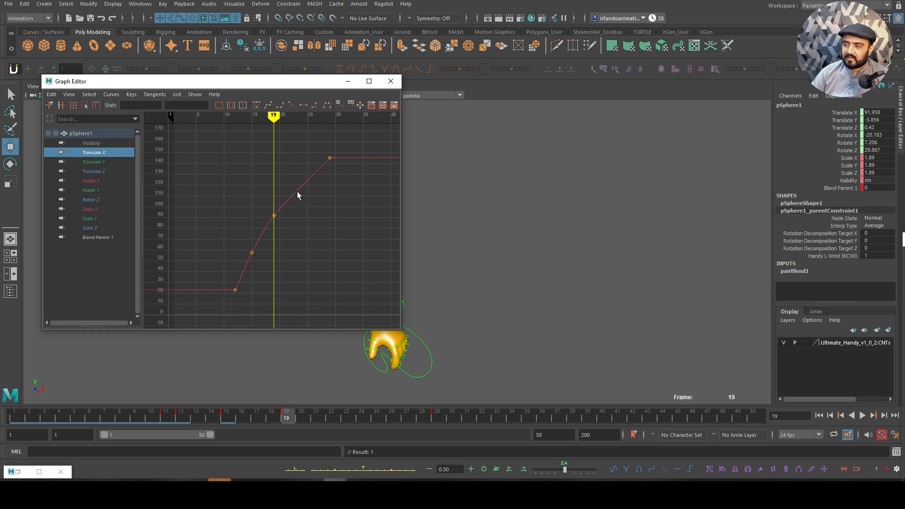
- Inspect the ball's other curves including Rotate X, then close the Graph Editor
left_click(94, 161)
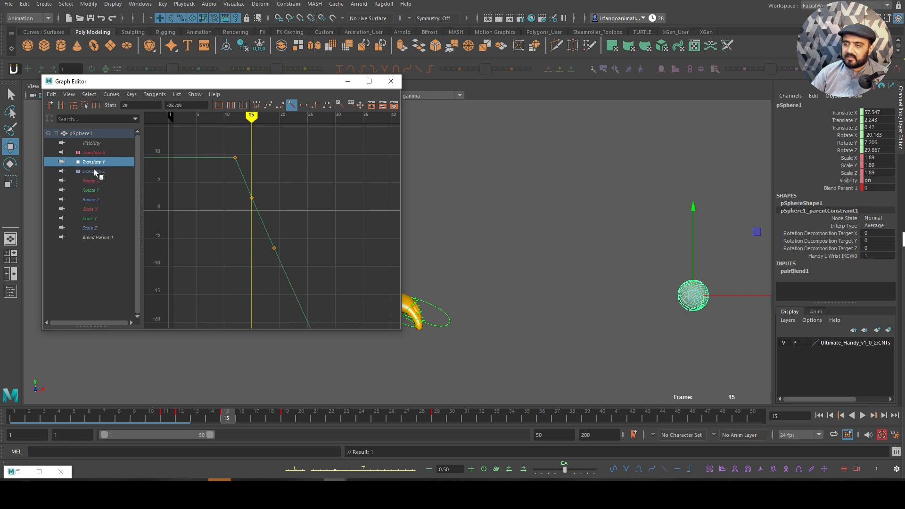
left_click(90, 181)
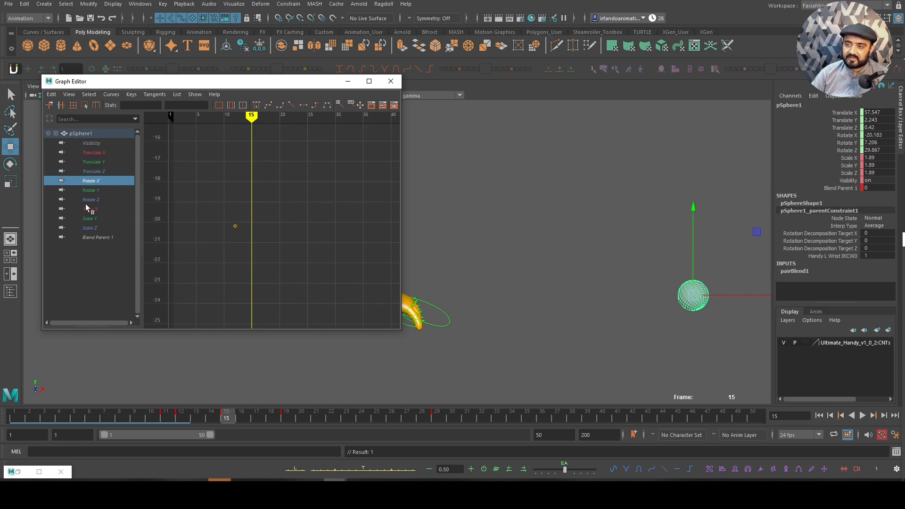
left_click(390, 82)
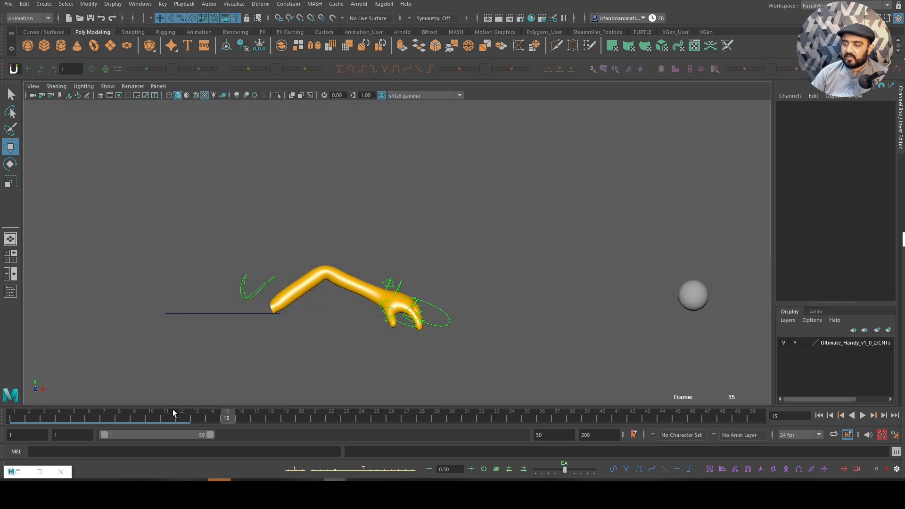
- Hide NURBS curves in the viewport, play and stop the throw, then show the controls again
left_click(106, 86)
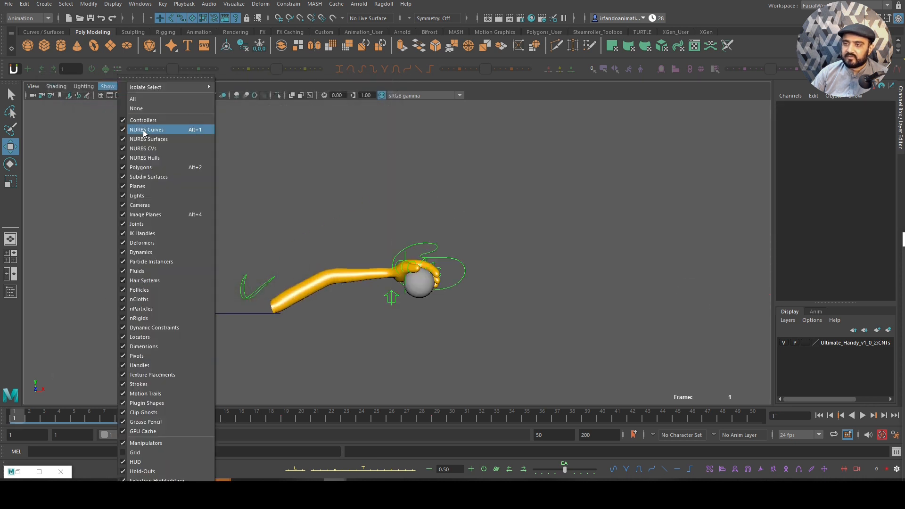
left_click(147, 129)
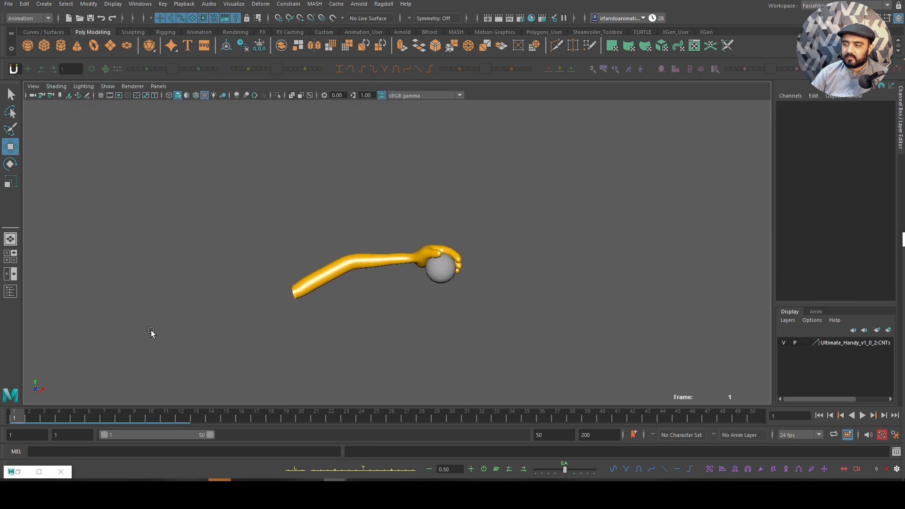
left_click(862, 414)
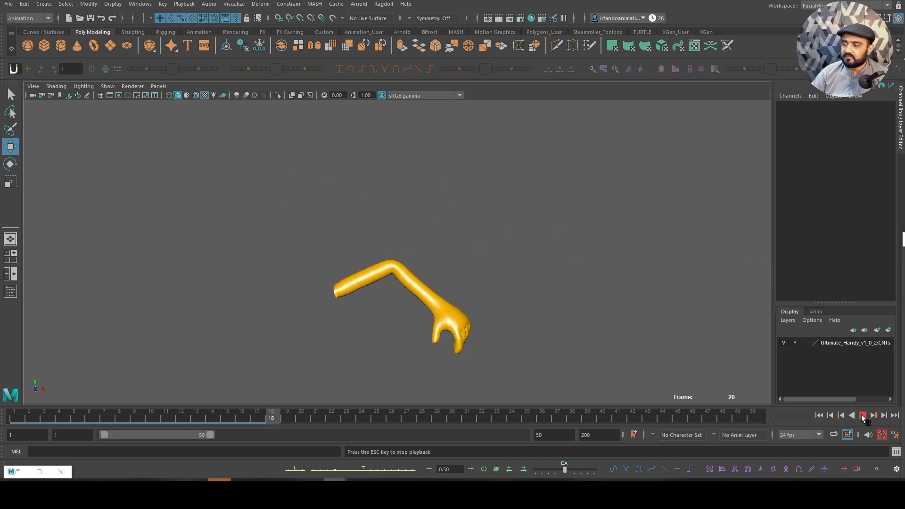
left_click(862, 415)
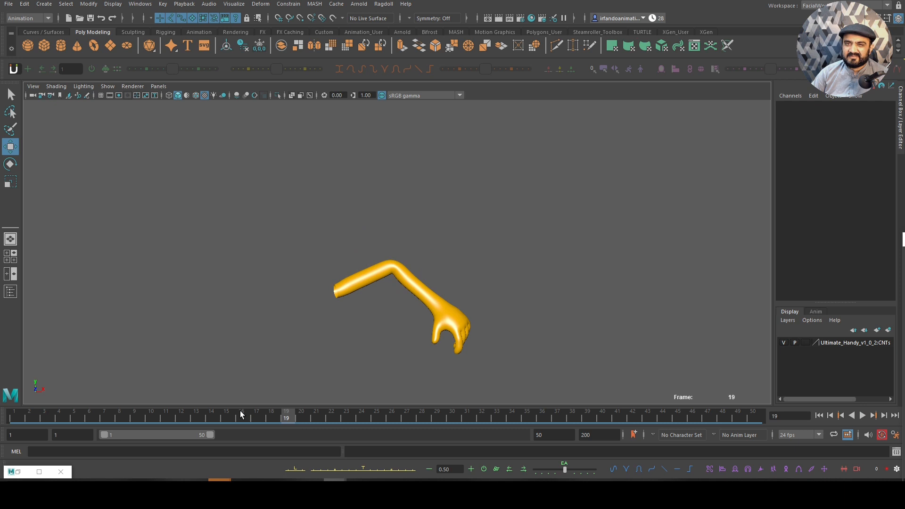
left_click(376, 414)
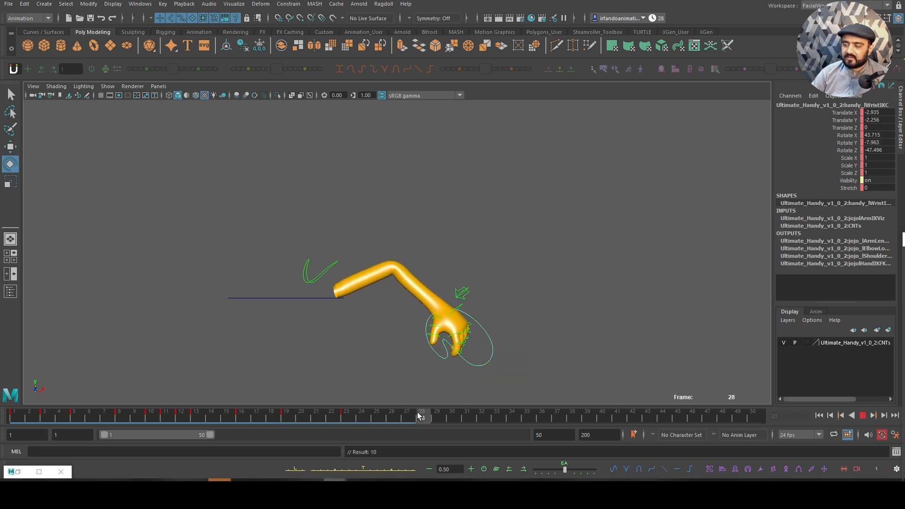
- Stop at frame 26 and rotate the wrist IK control into a stronger upward follow-through
left_click(345, 414)
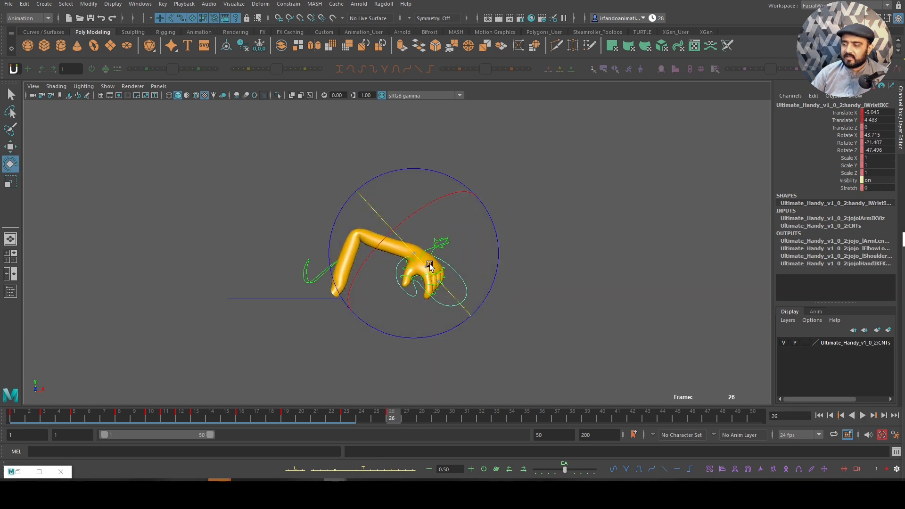
right_click(427, 266)
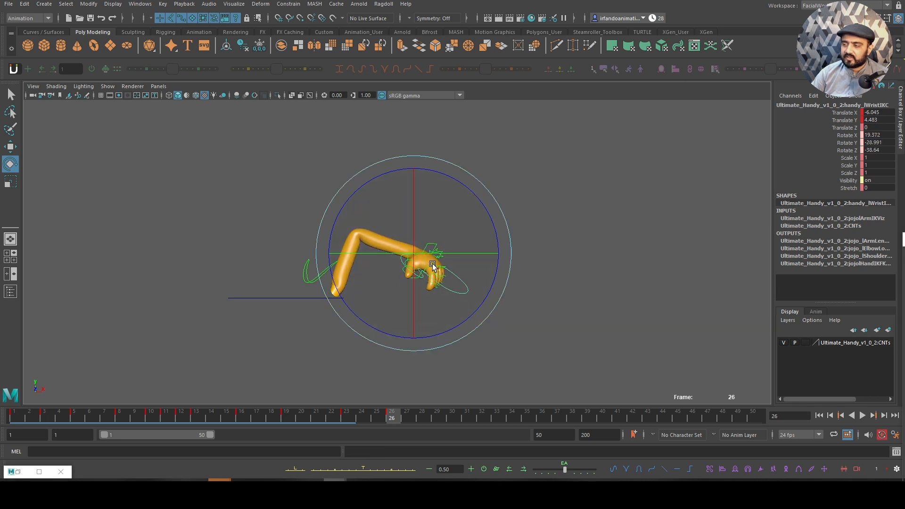
left_click(437, 411)
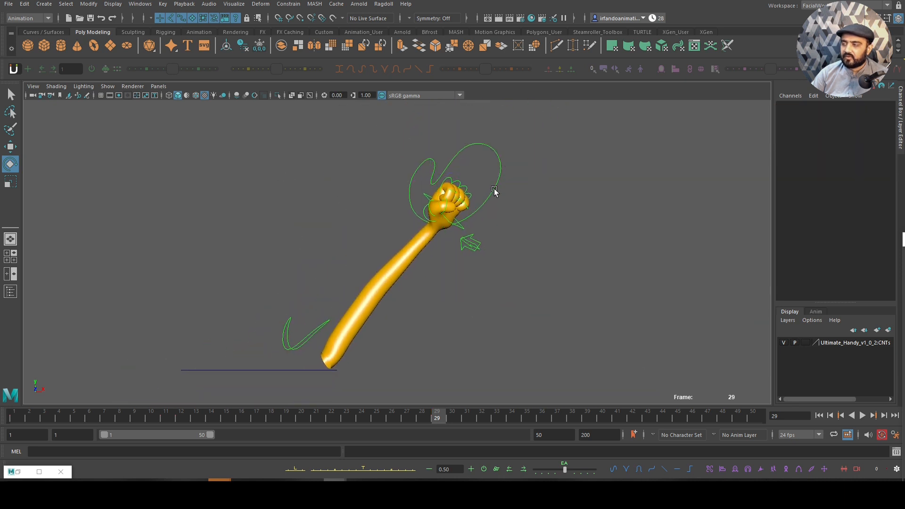
- Move the wrist control up at frame 32 to lift the fist in the overshoot pose, then deselect
left_click(392, 413)
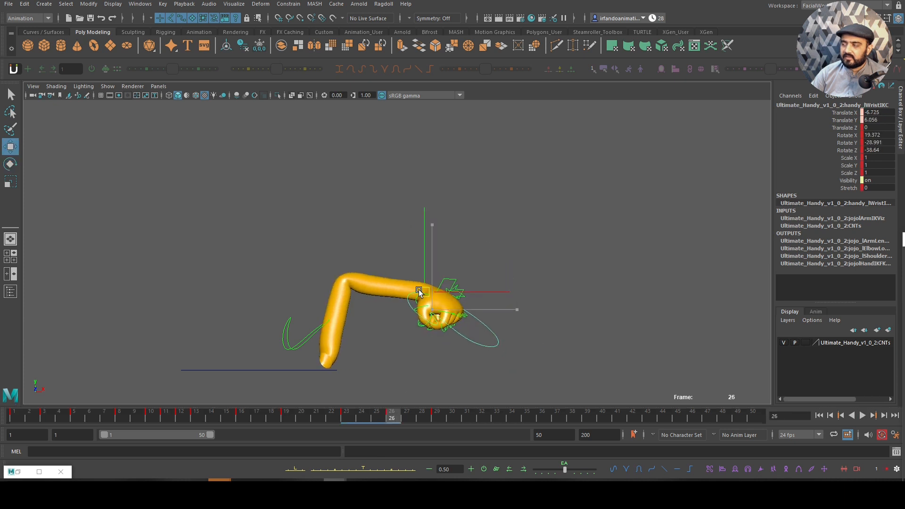
left_click(452, 415)
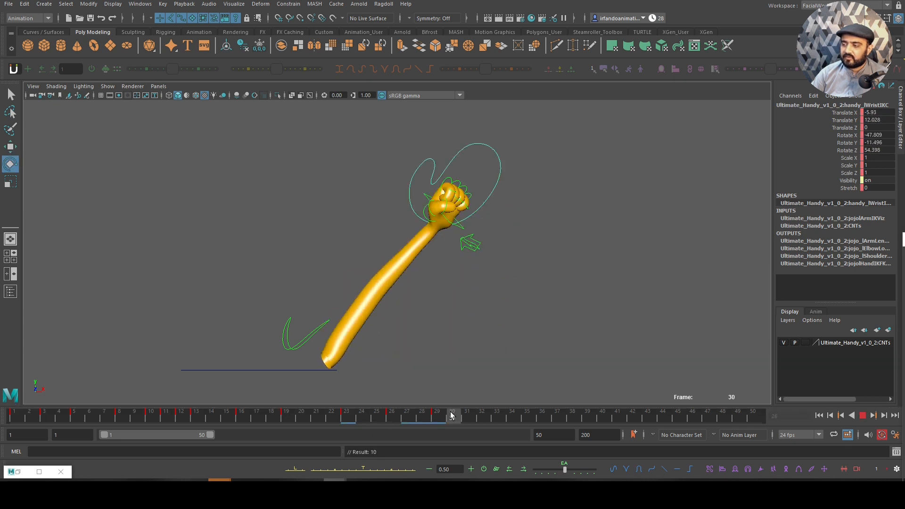
left_click(481, 410)
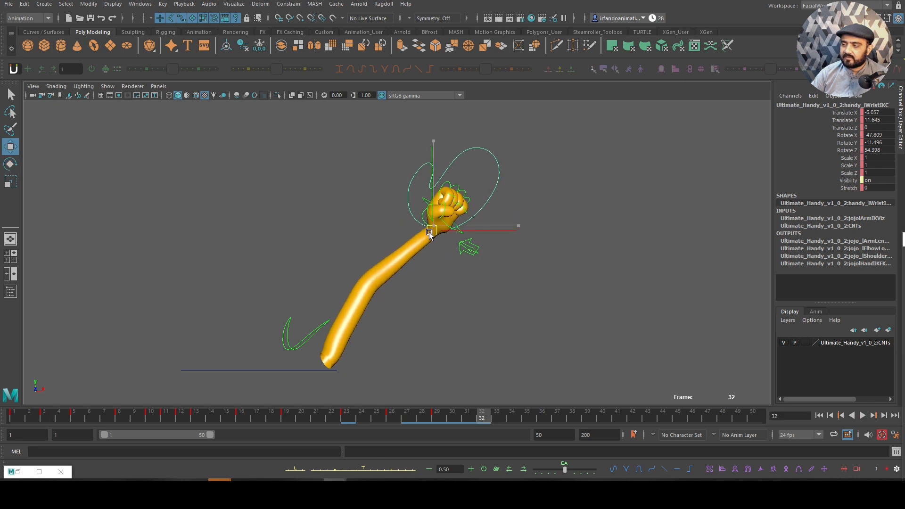
left_click(467, 417)
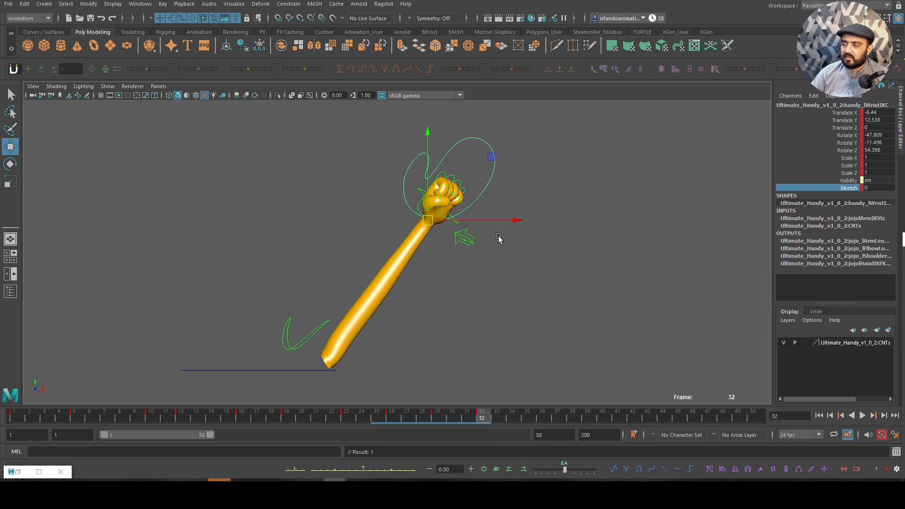
left_click(107, 86)
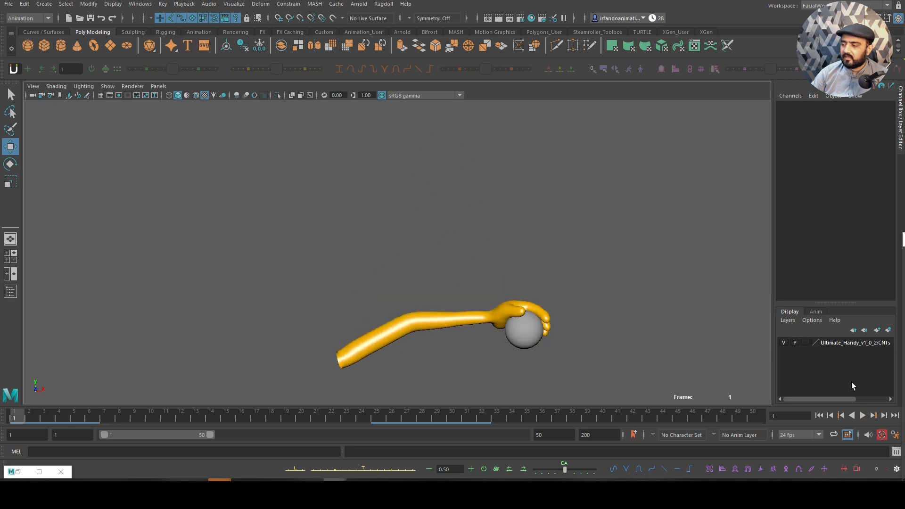
- Play the throw without controls, then turn Controllers back on in the viewport Show menu
left_click(862, 415)
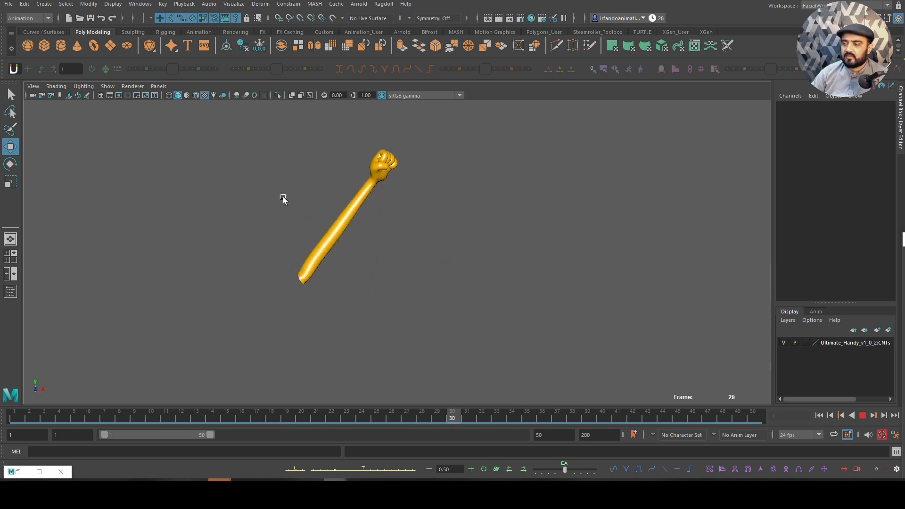
left_click(316, 415)
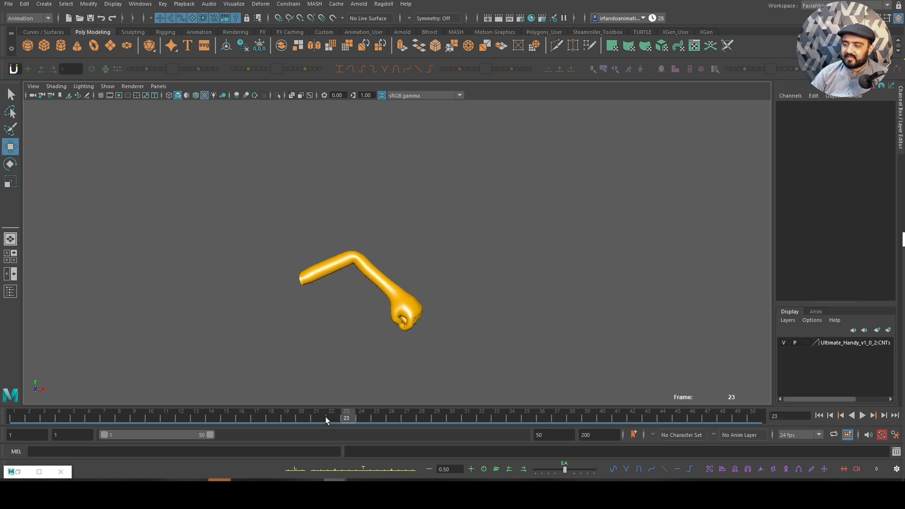
left_click(107, 86)
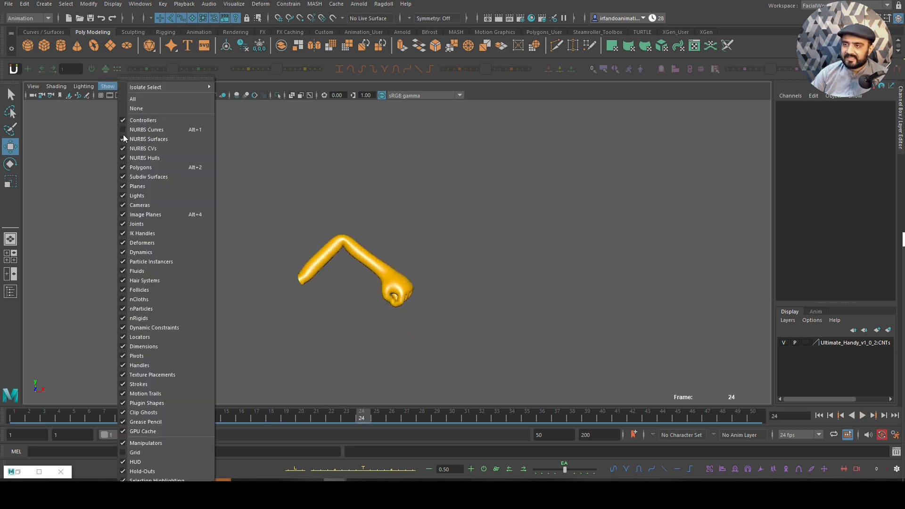
left_click(458, 294)
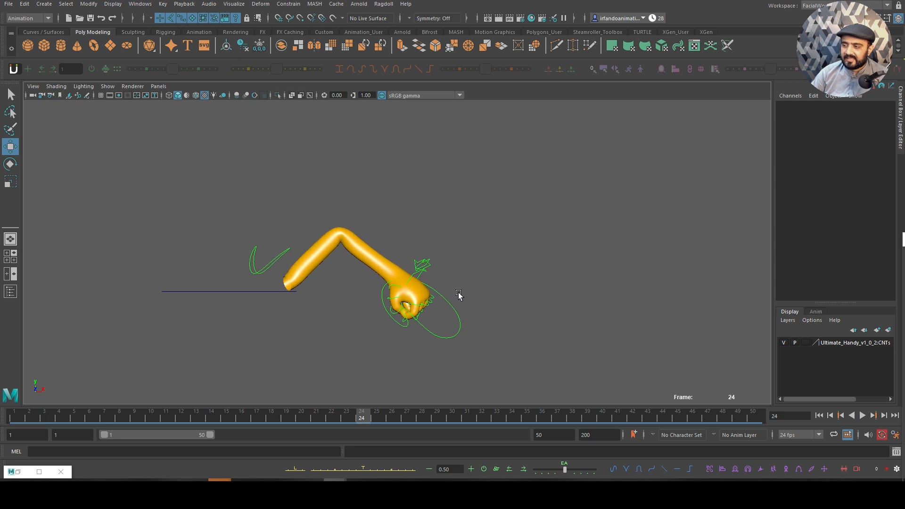
mouse_move(357, 284)
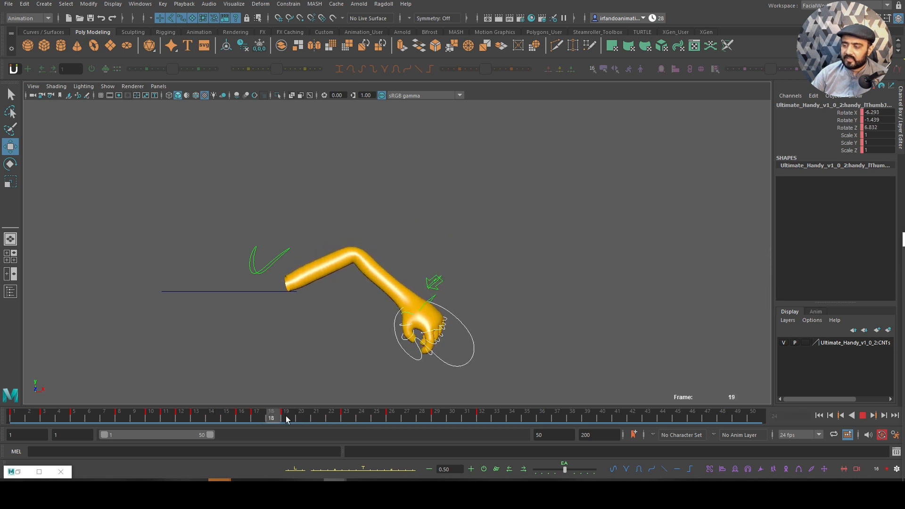
- Scrub between frames 19 and 33 to review the arm poses with controls visible
left_click(346, 418)
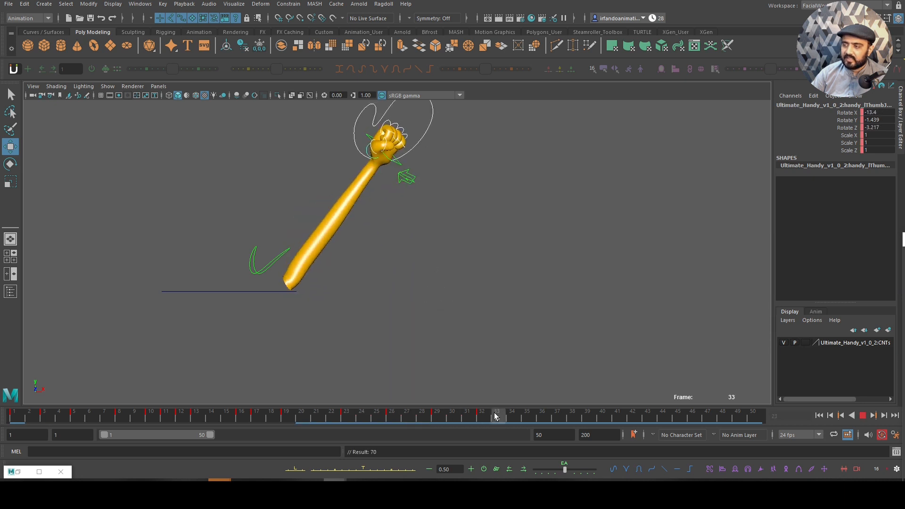
left_click(482, 411)
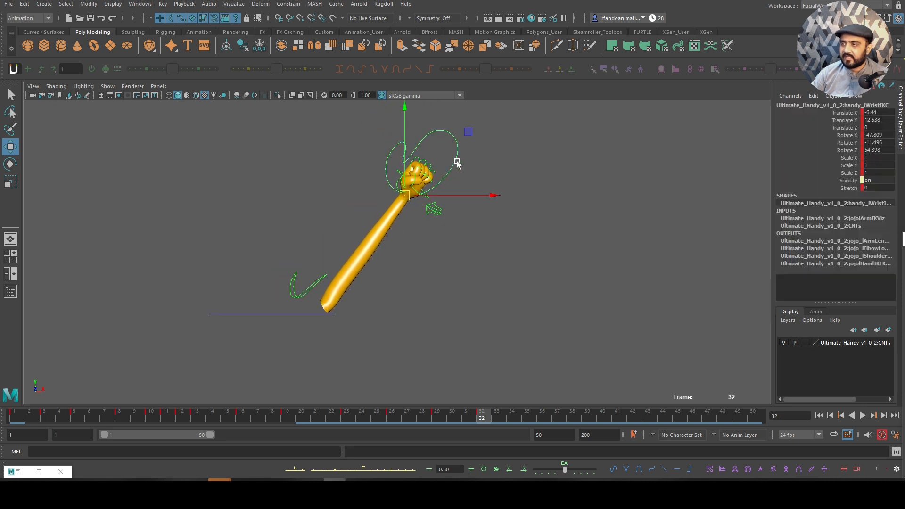
- Create an editable motion trail for the wrist and adjust the hand's arc around frames 12–16
left_click(199, 32)
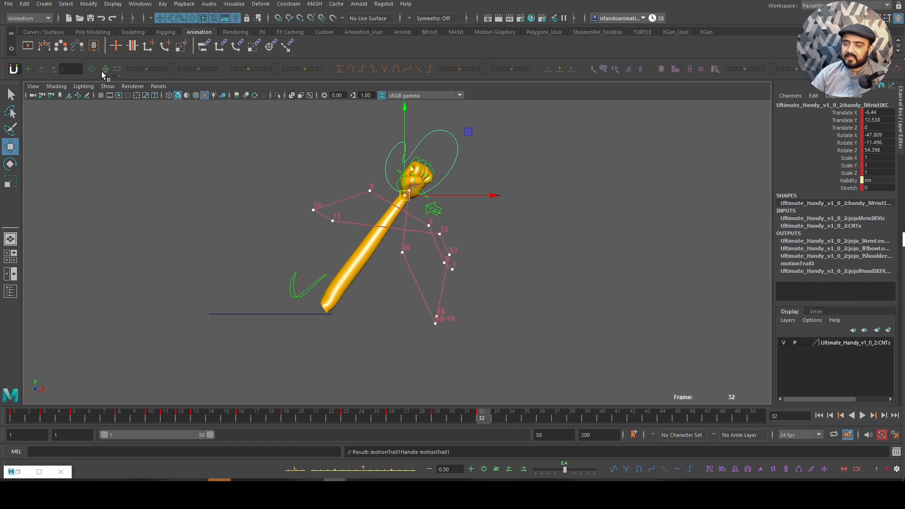
mouse_move(65, 98)
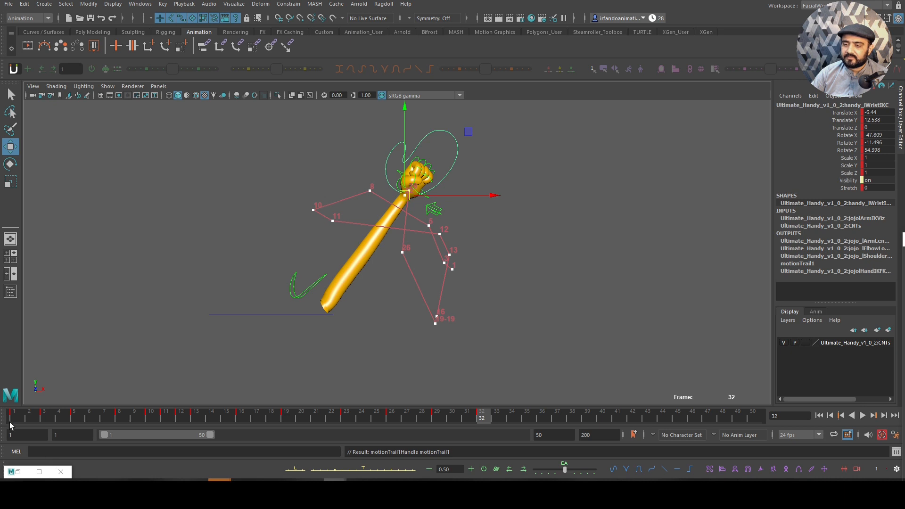
left_click(89, 418)
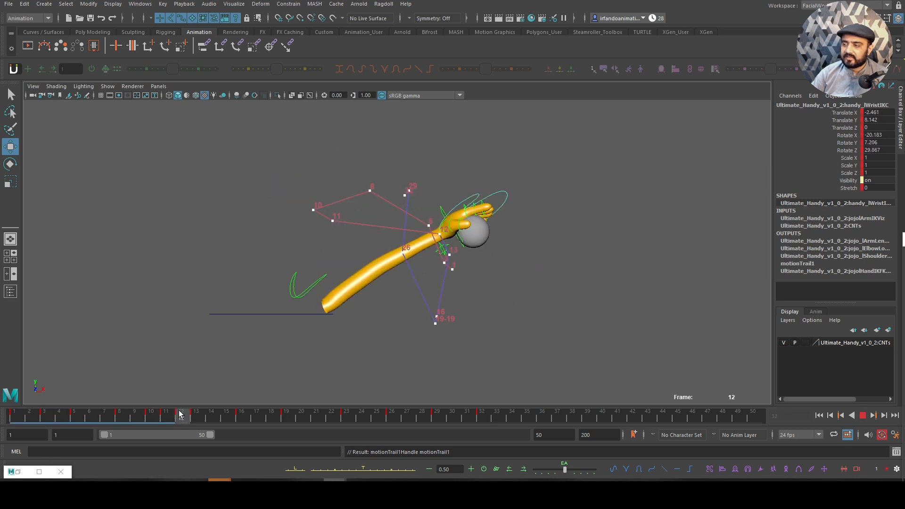
left_click(166, 414)
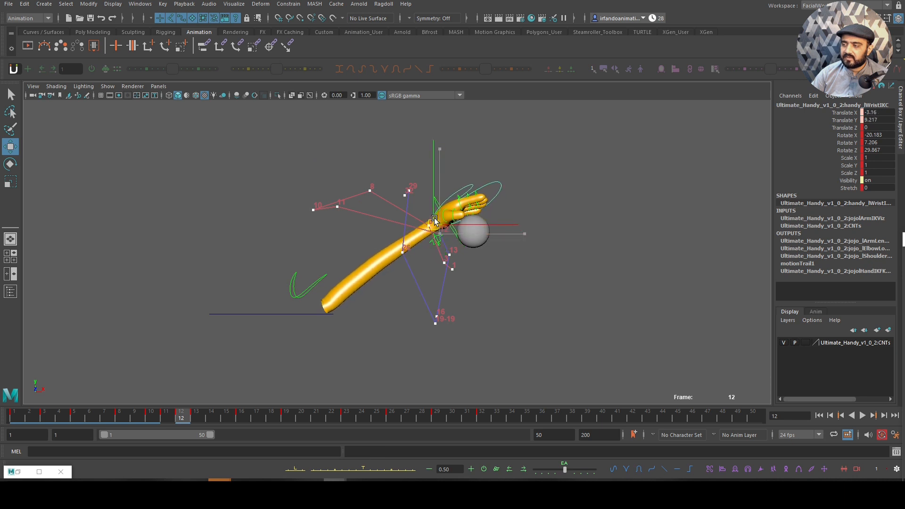
left_click(196, 417)
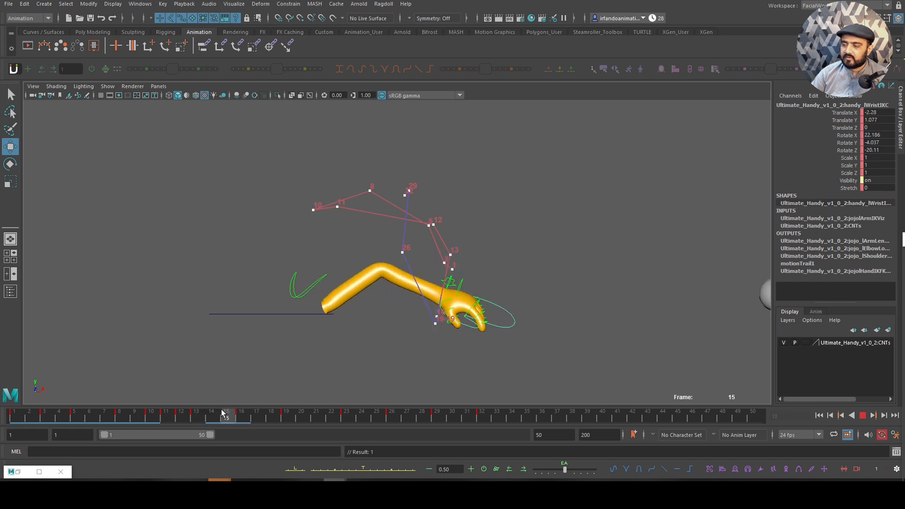
left_click(226, 414)
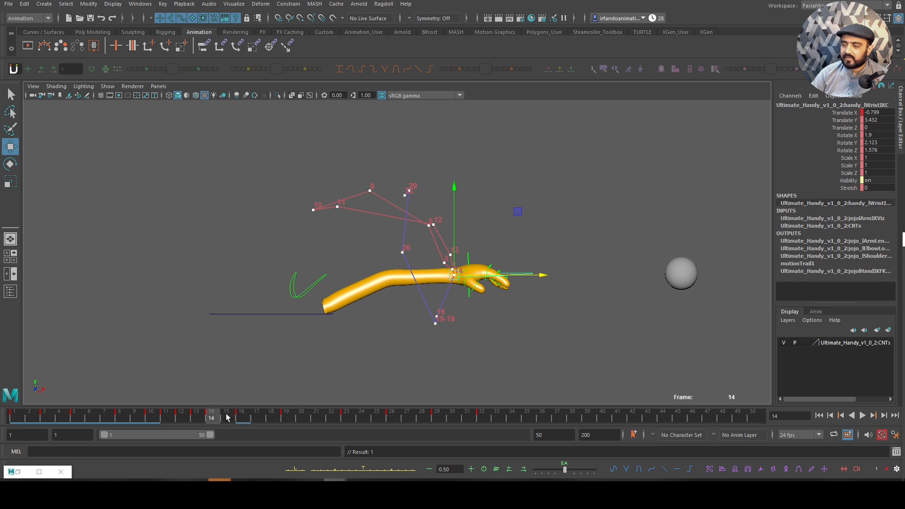
left_click(226, 418)
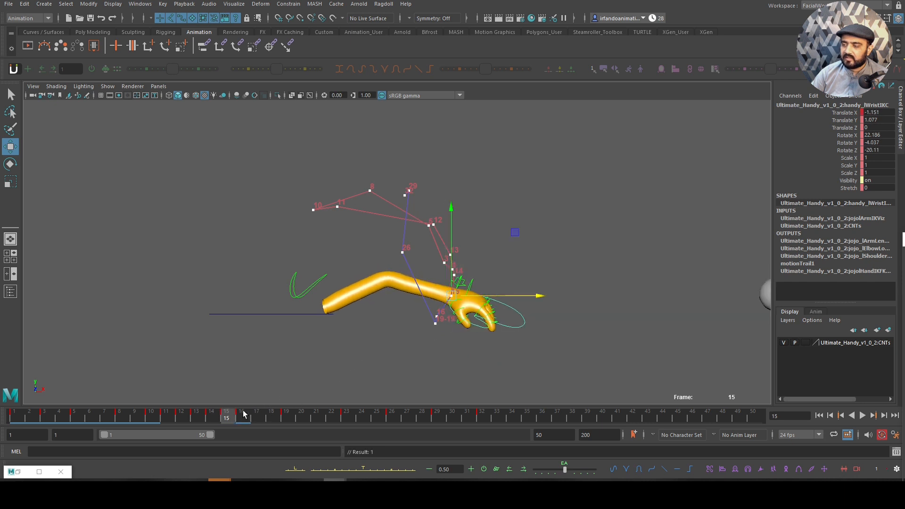
left_click(242, 418)
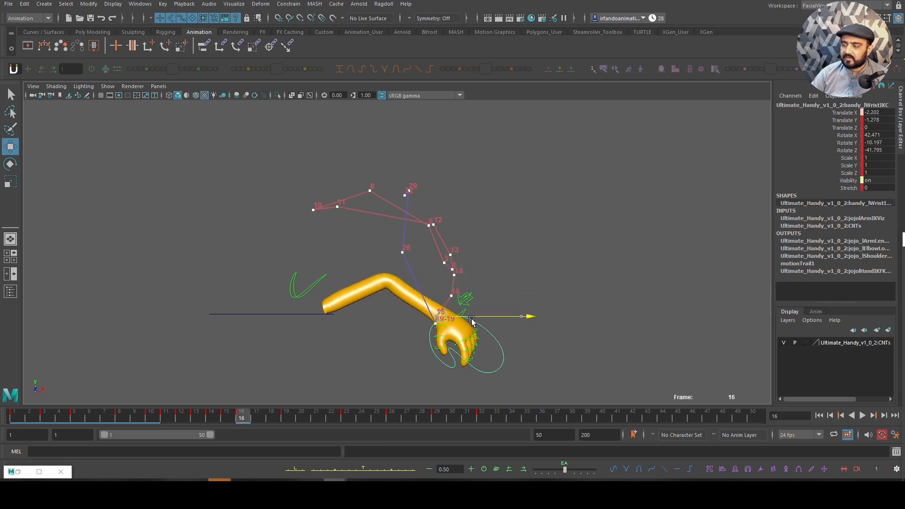
- Refine the wrist positions at frames 23 and 28 along the trail, then hide the trail and controls
left_click(301, 415)
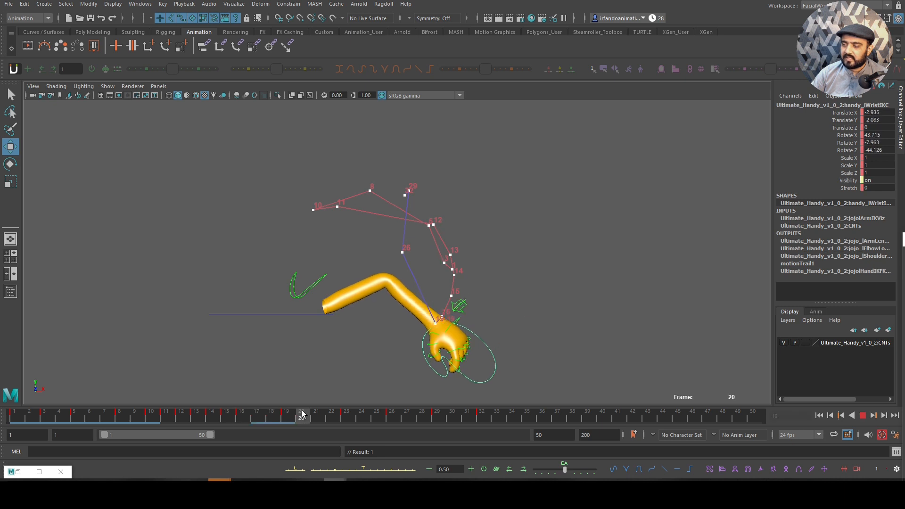
left_click(316, 411)
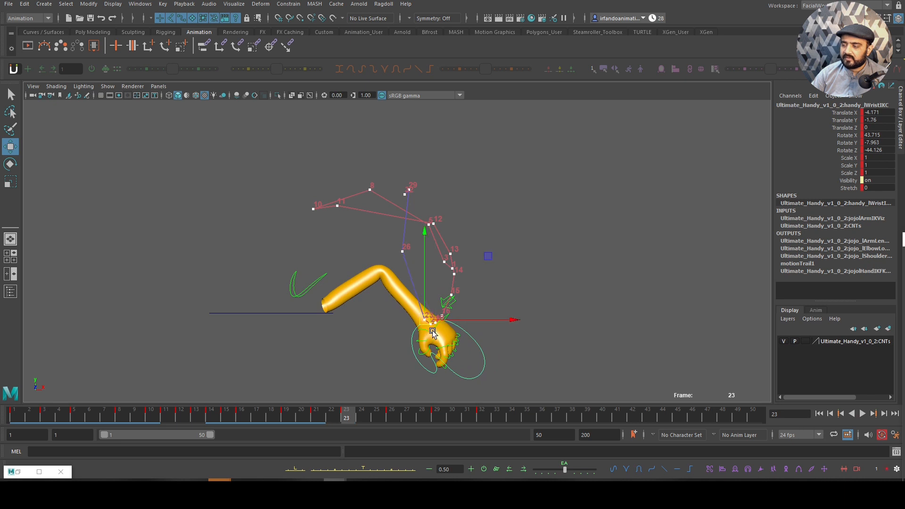
left_click(392, 414)
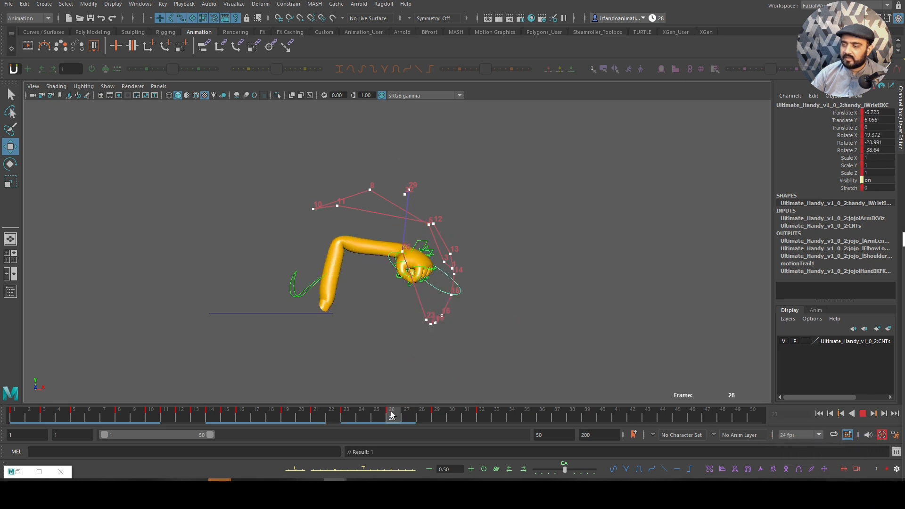
left_click(407, 414)
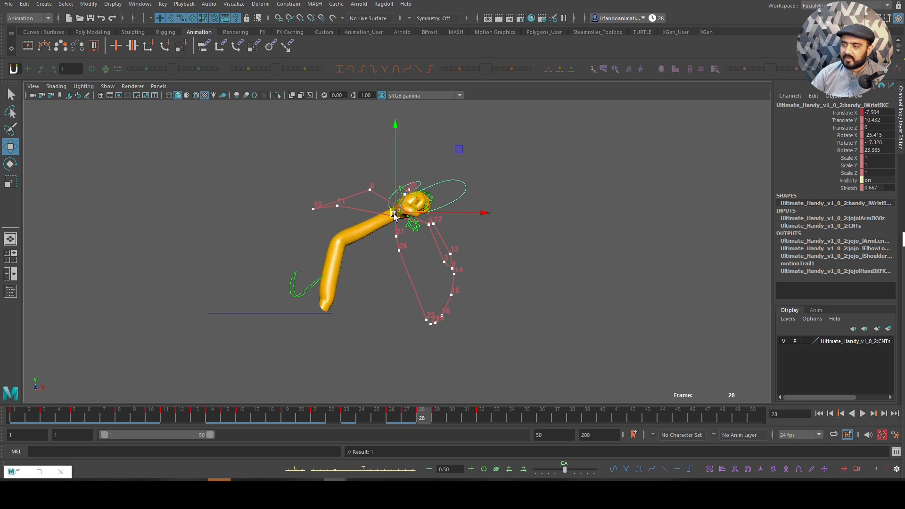
left_click(436, 417)
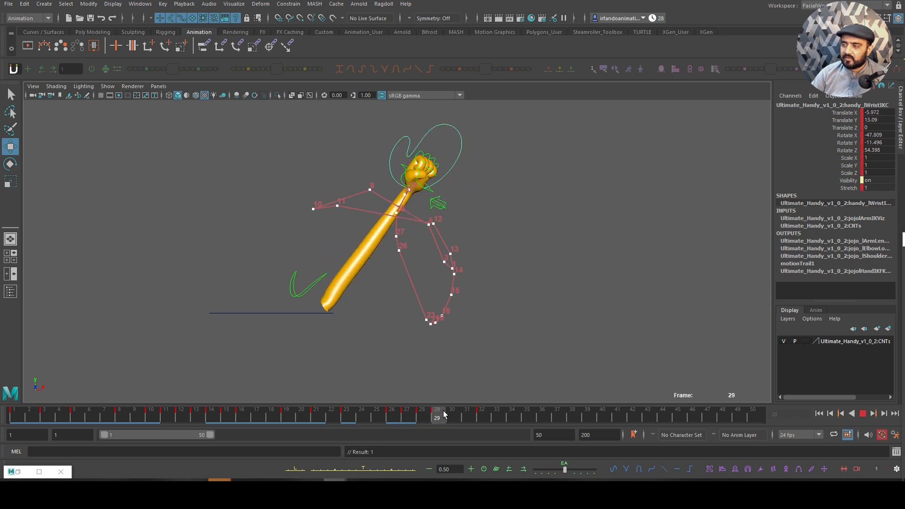
left_click(376, 414)
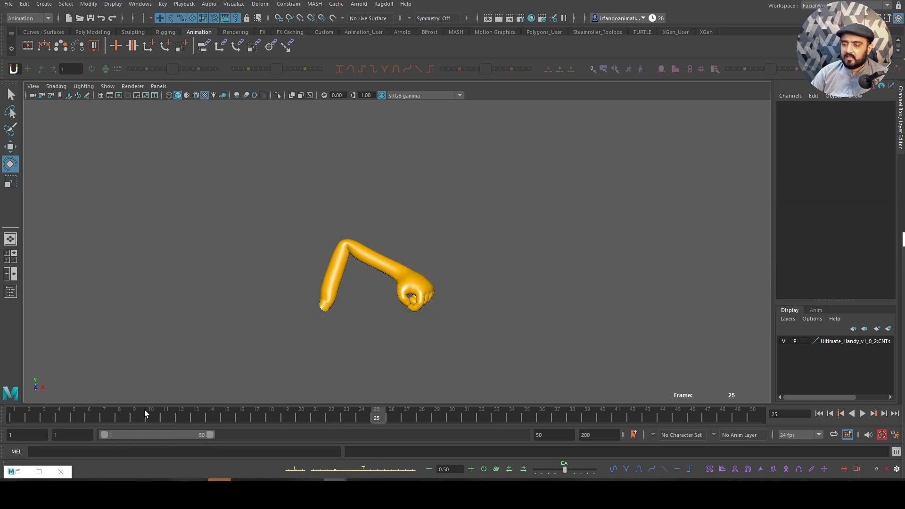
- Play back the refined throw with the motion trail and controls hidden
left_click(863, 413)
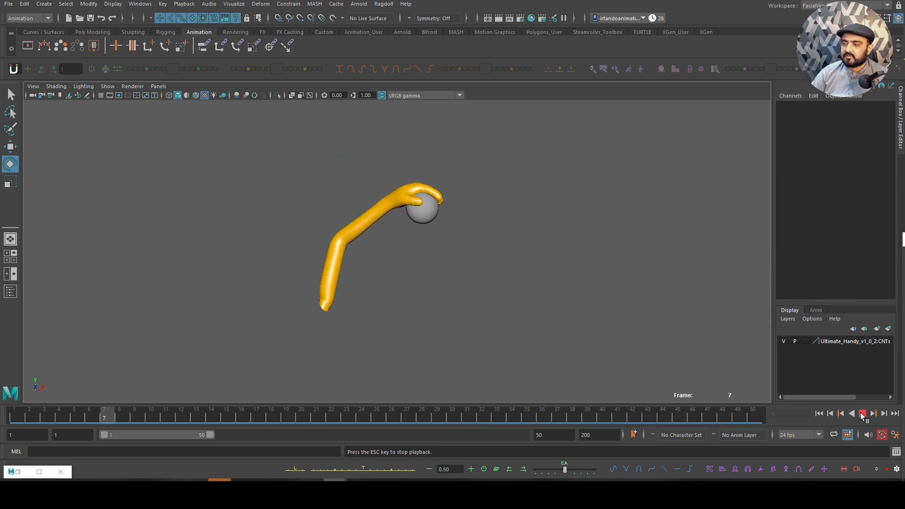
left_click(861, 412)
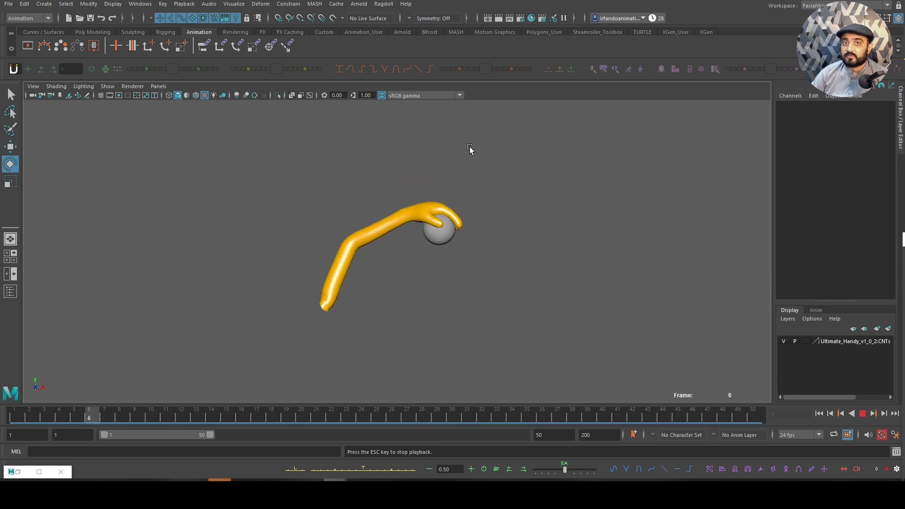